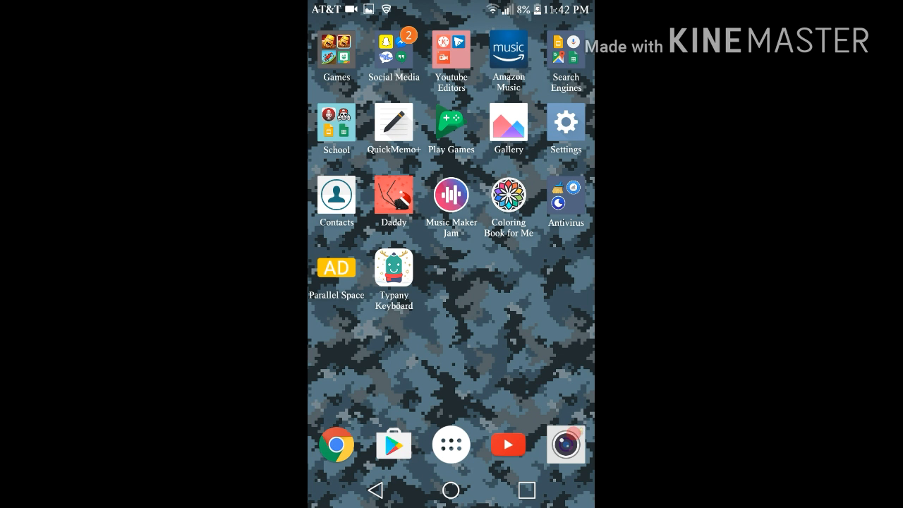
Step: Expand the Games folder to reveal Clash of Clans, Clash of Clans+ and APK Editor
left_click(337, 53)
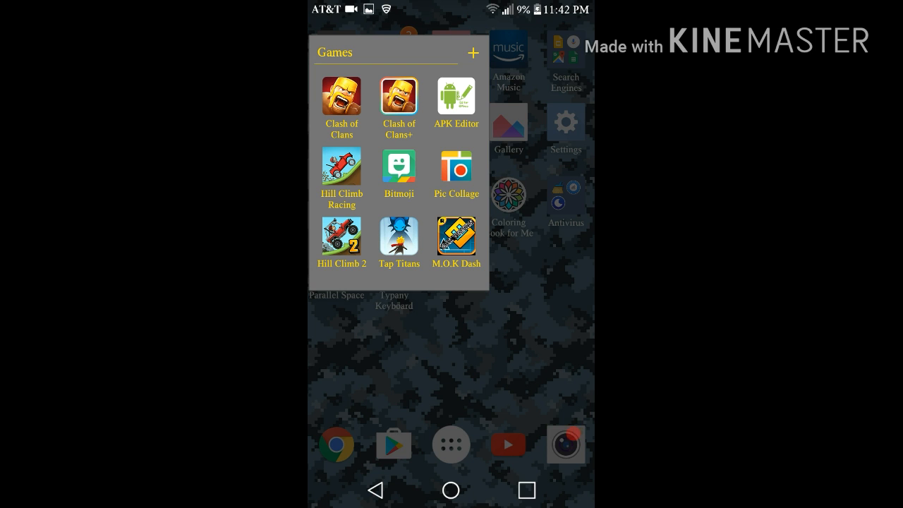
Step: Launch M.O.K Dash from the Games folder to reach its main menu
left_click(455, 238)
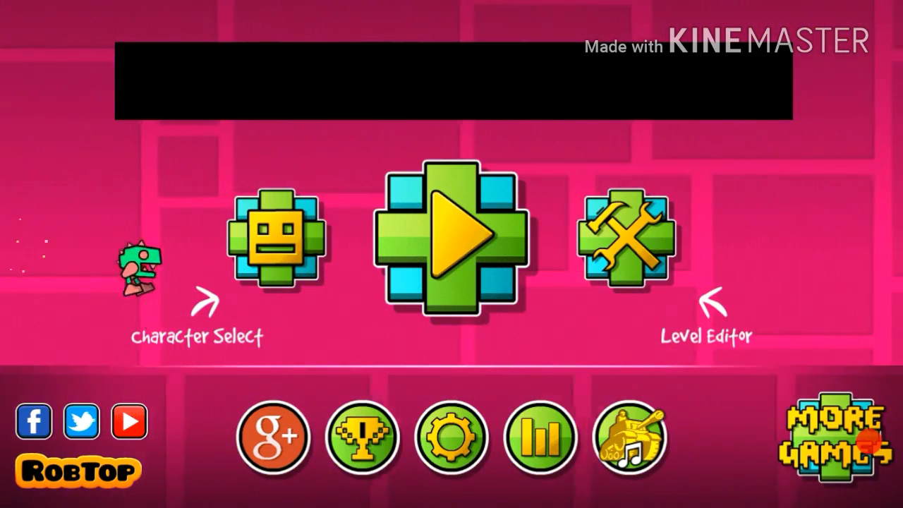
Step: Open the level list and page from Stereo Madness to Back On Track
left_click(449, 239)
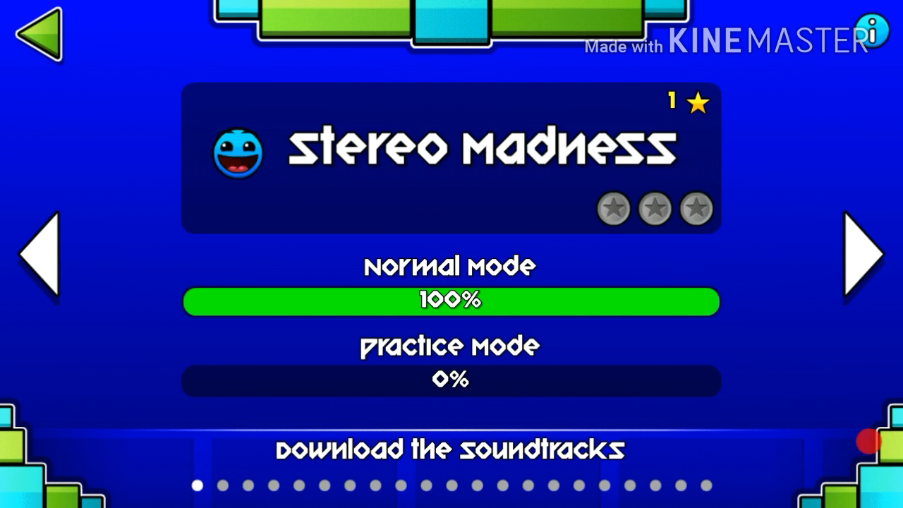
left_click(449, 302)
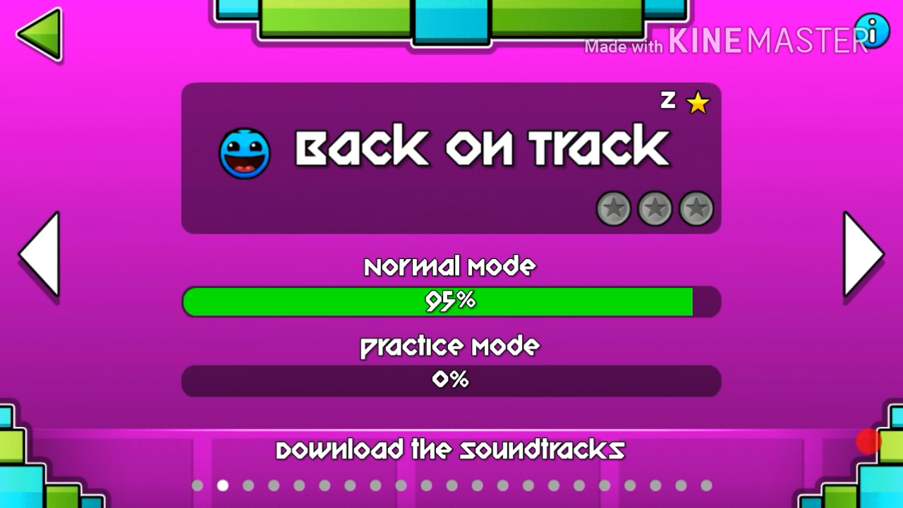
Step: Page past Base After Base to the Cant Let Go level
left_click(448, 302)
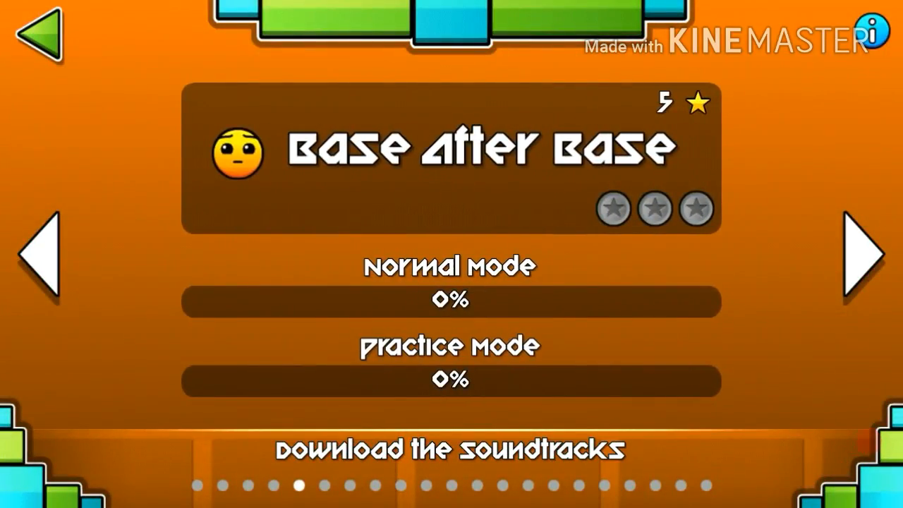
left_click(856, 254)
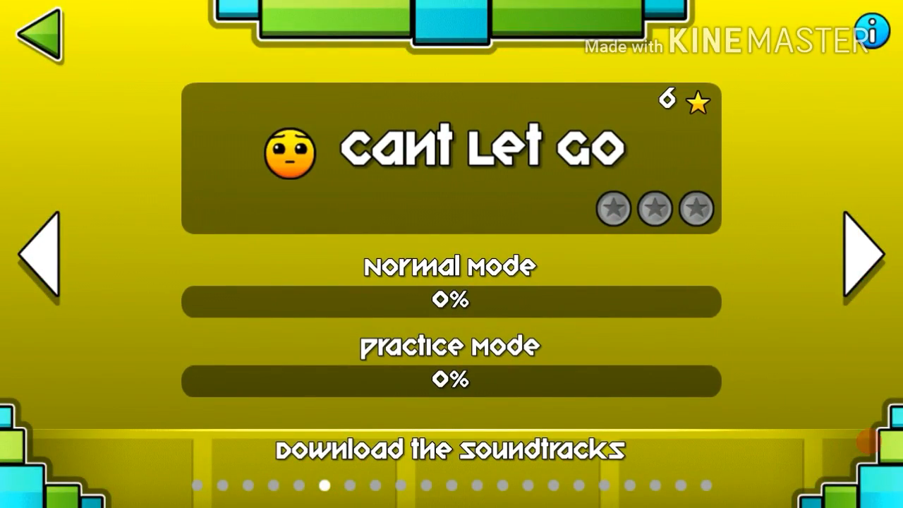
left_click(46, 261)
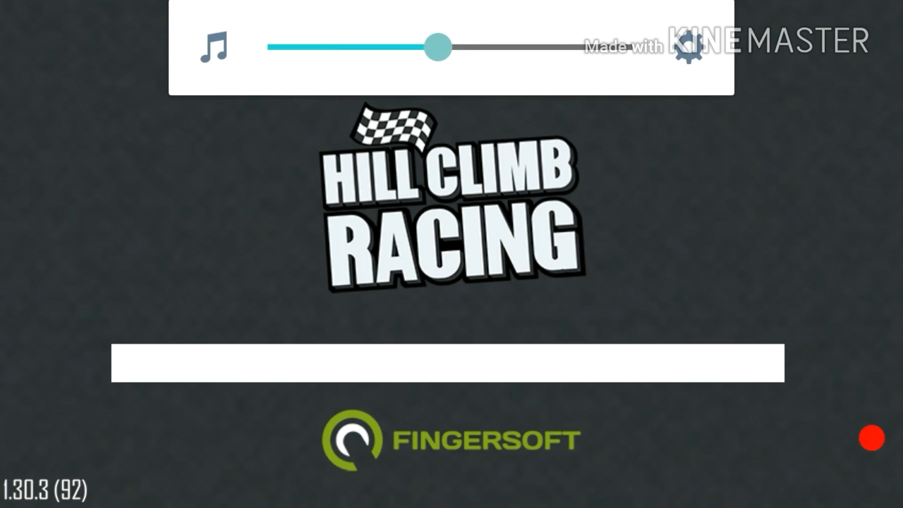
Step: Raise the media volume, select the Jeep and reach its upgrade screen
left_click_drag(436, 46, 462, 45)
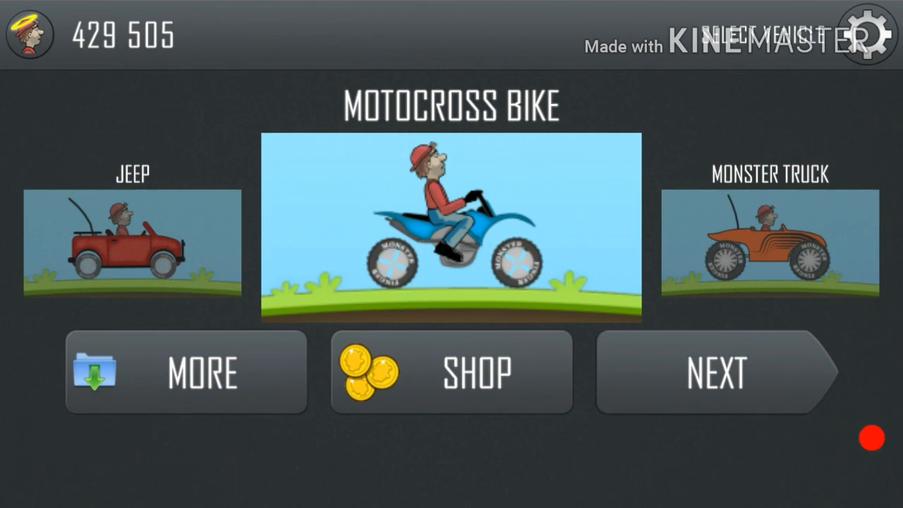
left_click(870, 35)
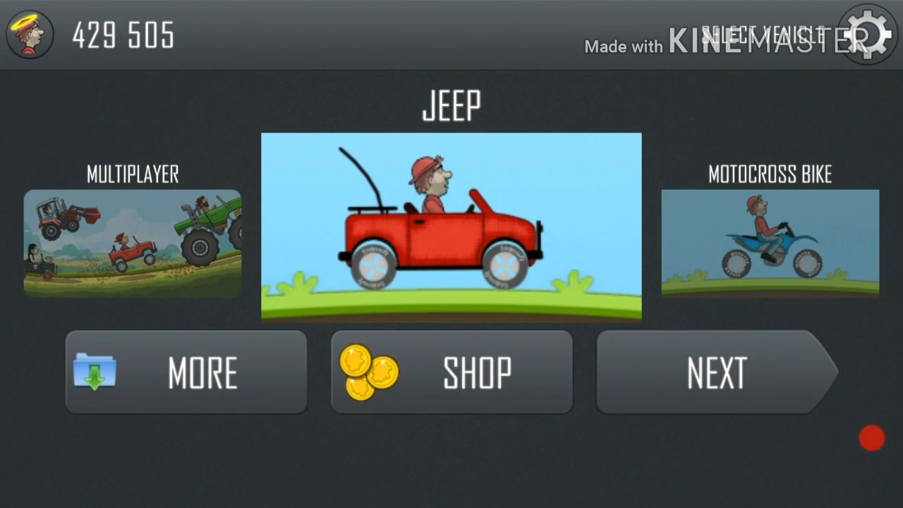
left_click(713, 372)
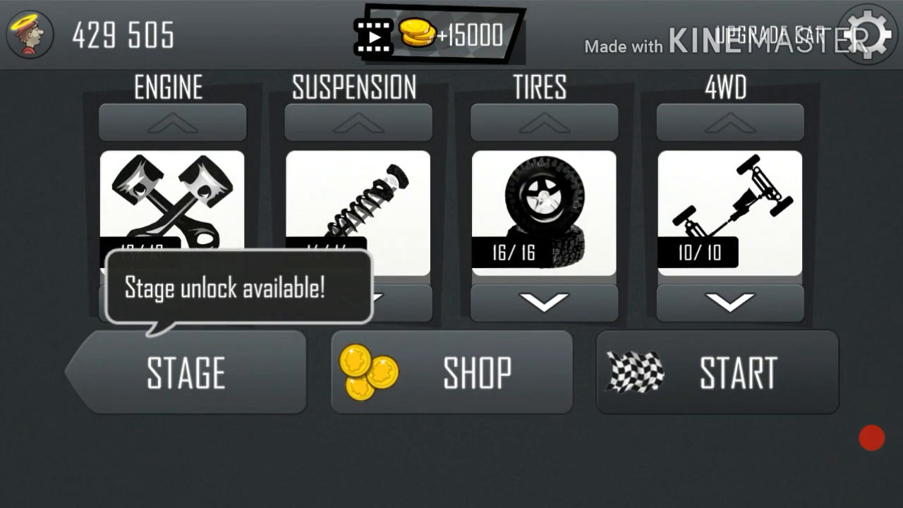
Step: Start a Jeep run, then pause and exit to the Moon stage selection
left_click(714, 371)
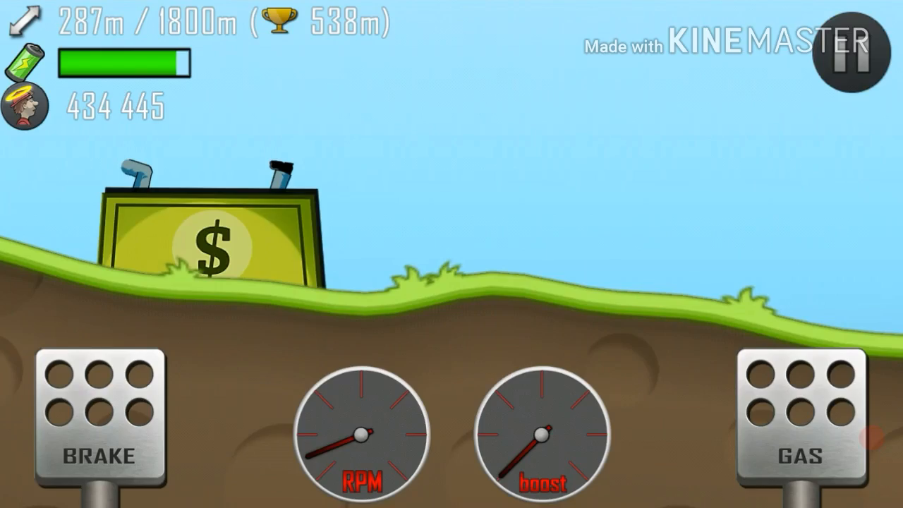
left_click(845, 55)
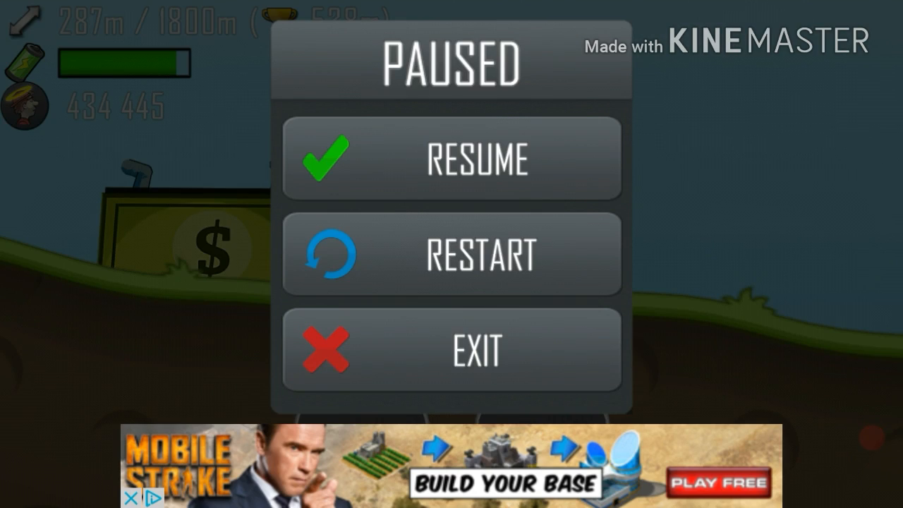
left_click(450, 348)
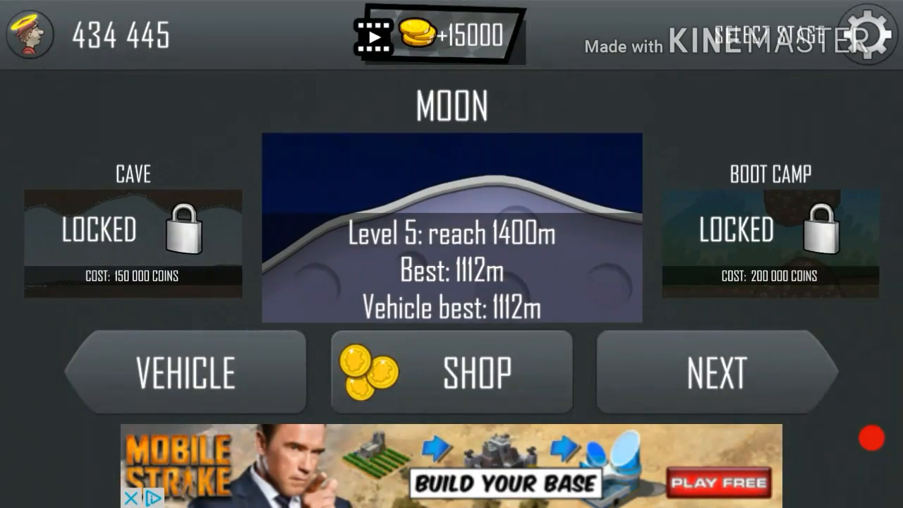
Step: Reach the Motocross Bike's upgrade screen, then leave for APK Editor's main menu
left_click(185, 372)
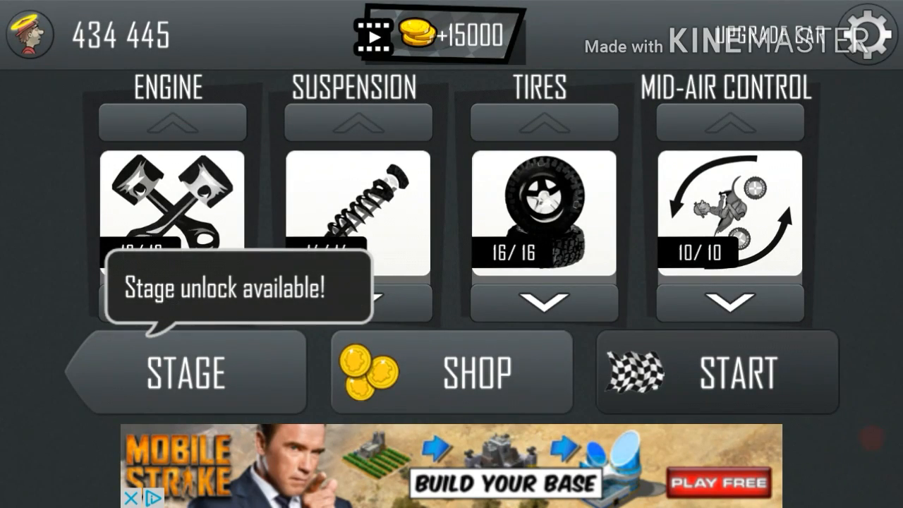
left_click(717, 372)
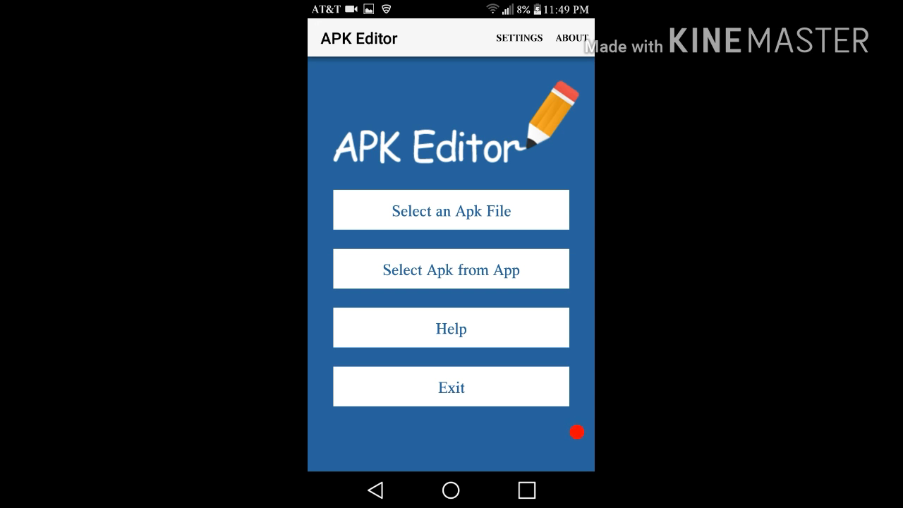
Step: Pick an APK from installed apps and open Hill Climb Racing's package
left_click(451, 269)
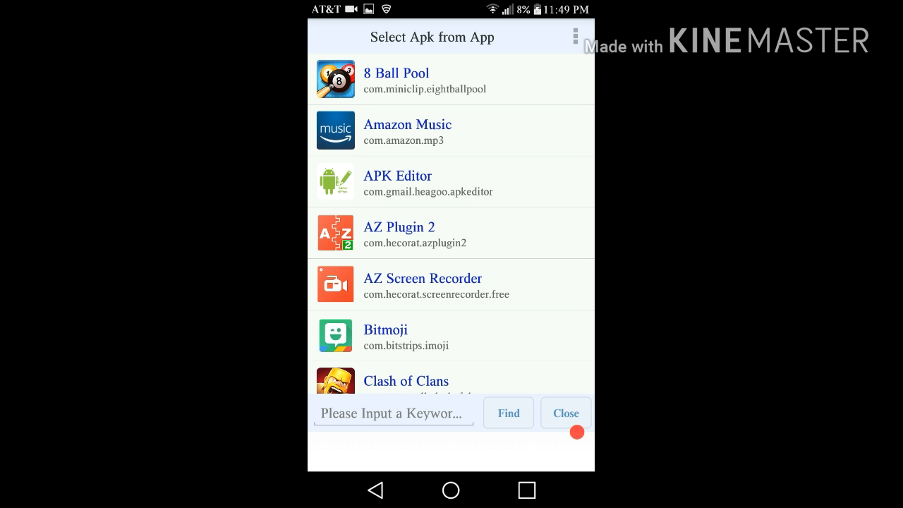
scroll("down", 3)
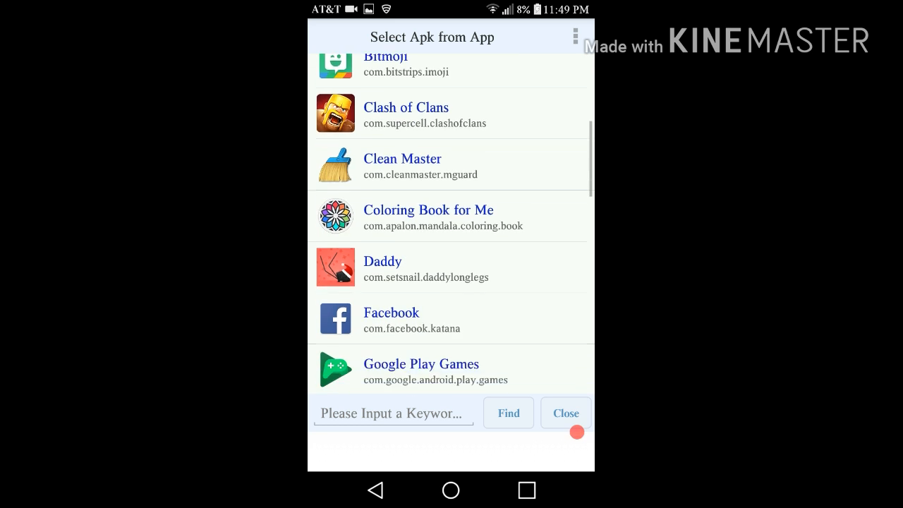
scroll("down", 3)
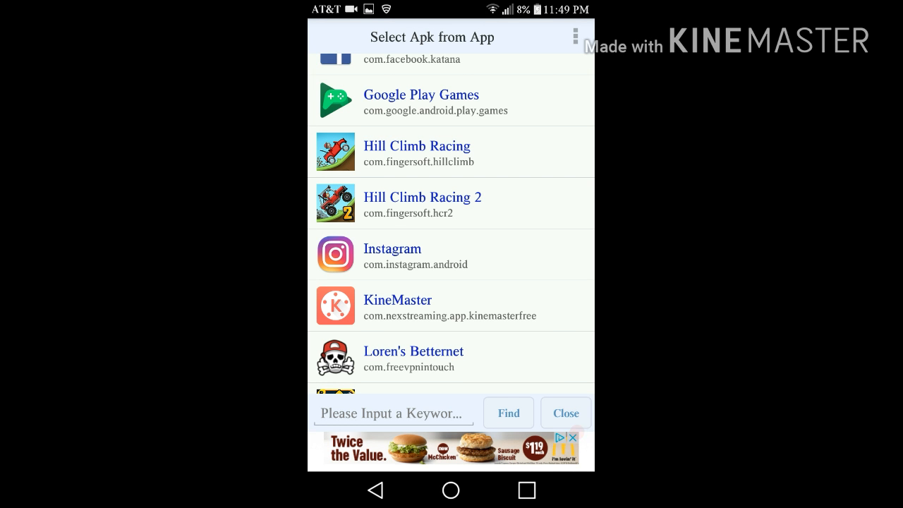
left_click(417, 146)
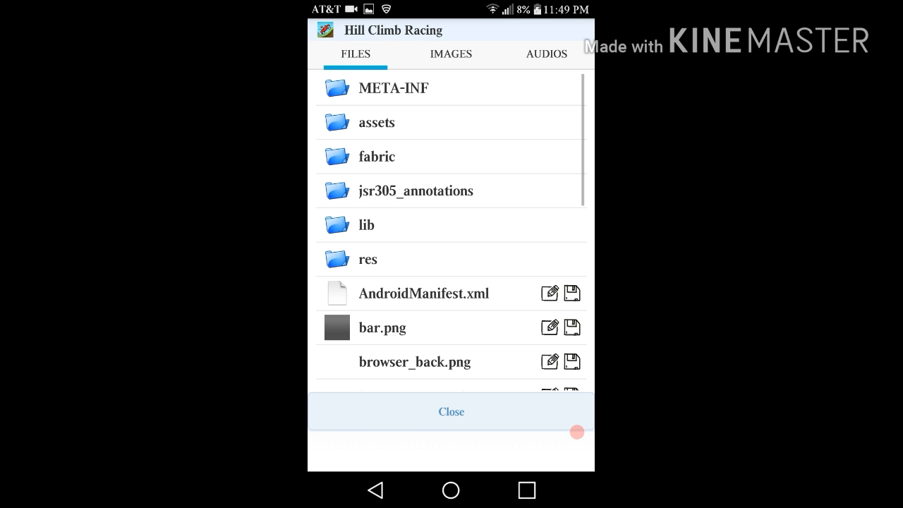
left_click(376, 122)
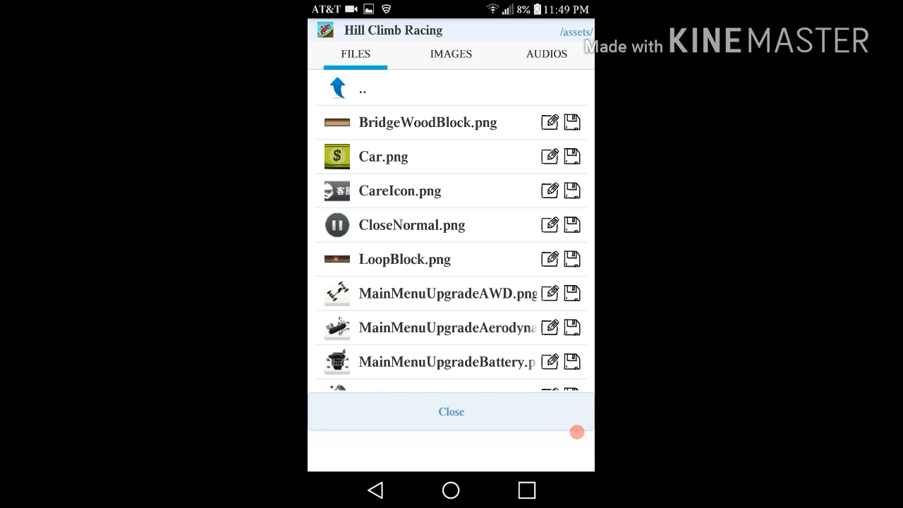
scroll("down", 3)
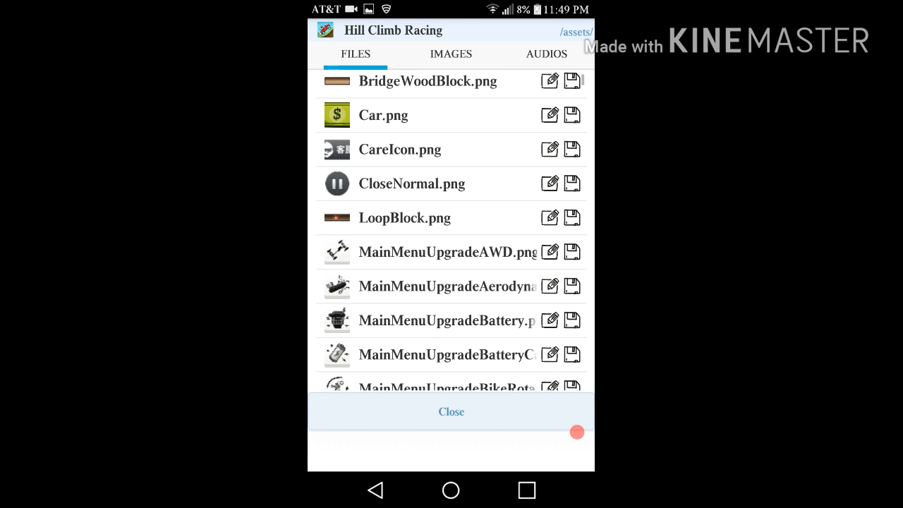
scroll("down", 3)
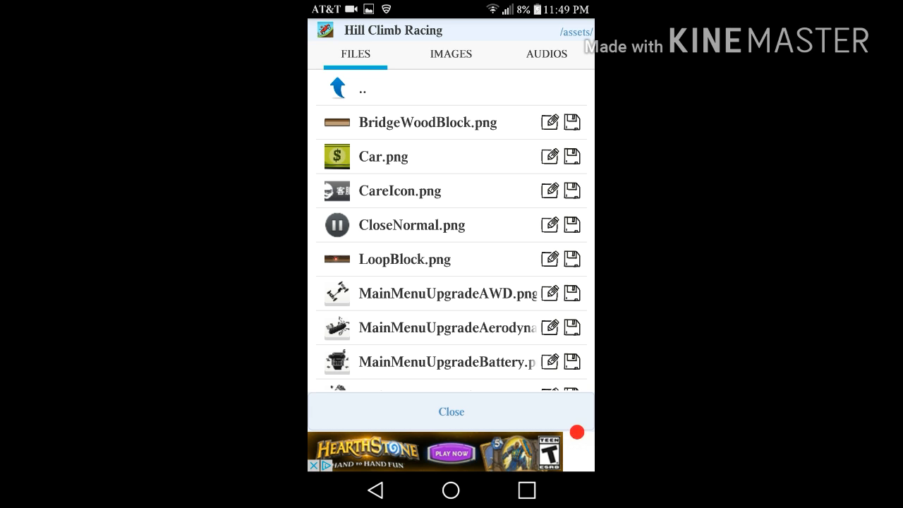
scroll("down", 3)
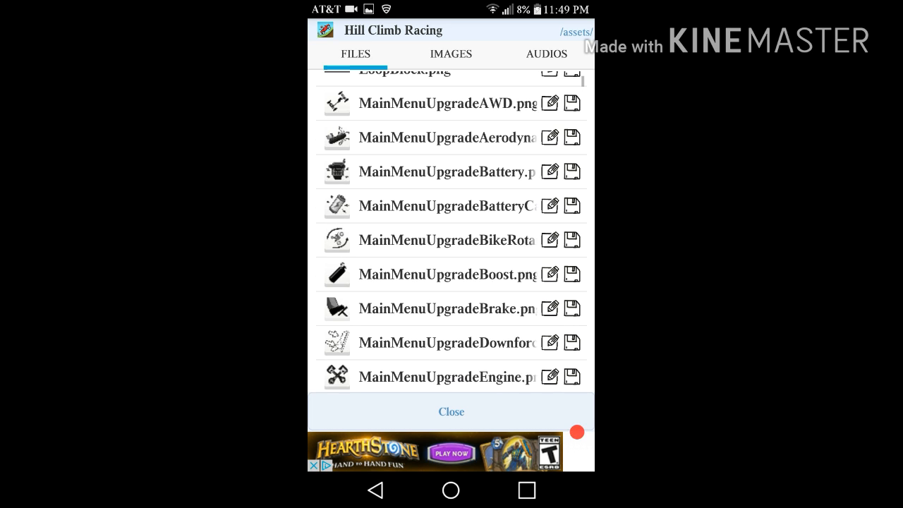
scroll("down", 3)
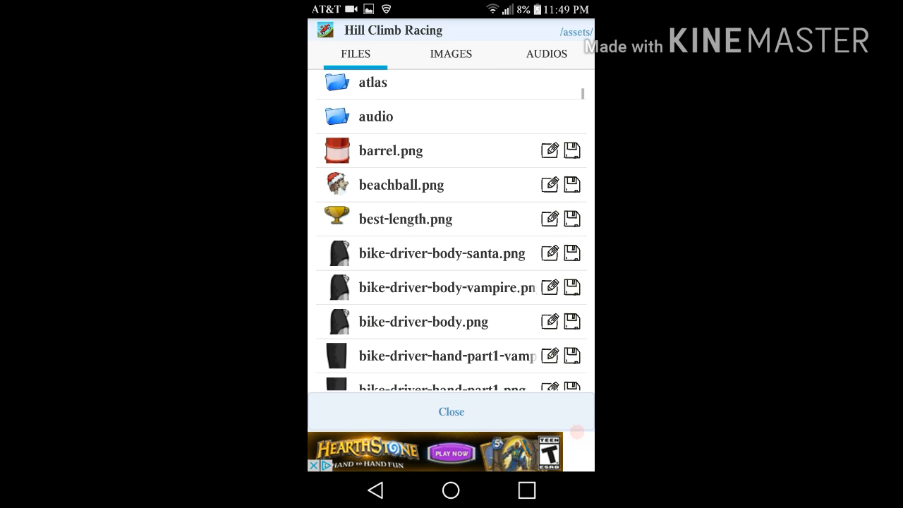
scroll("down", 3)
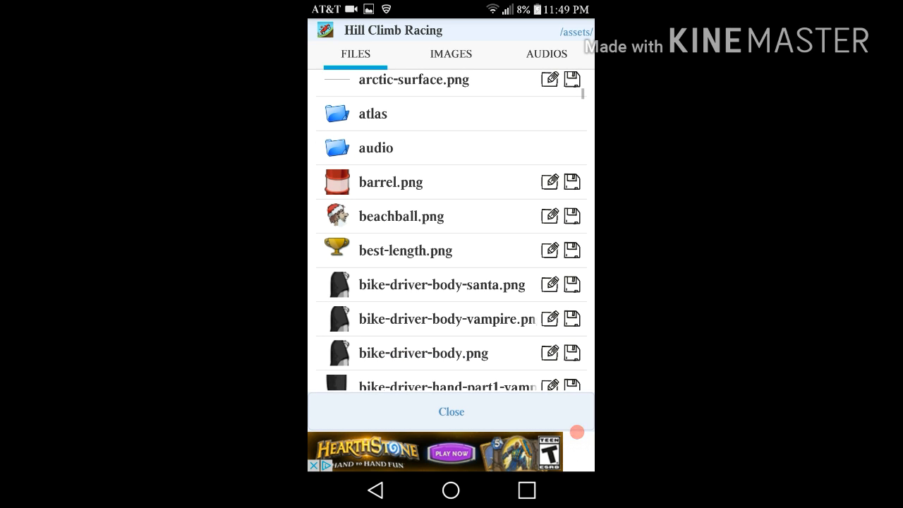
scroll("down", 3)
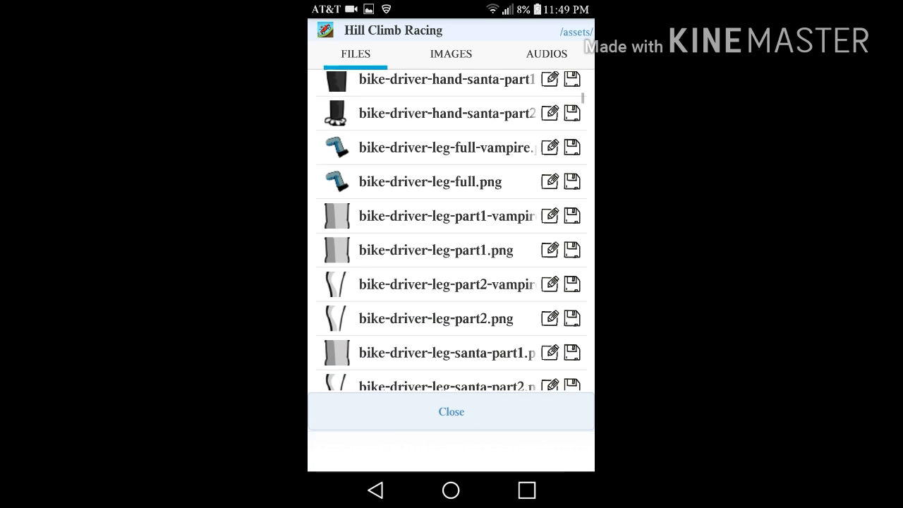
scroll("down", 3)
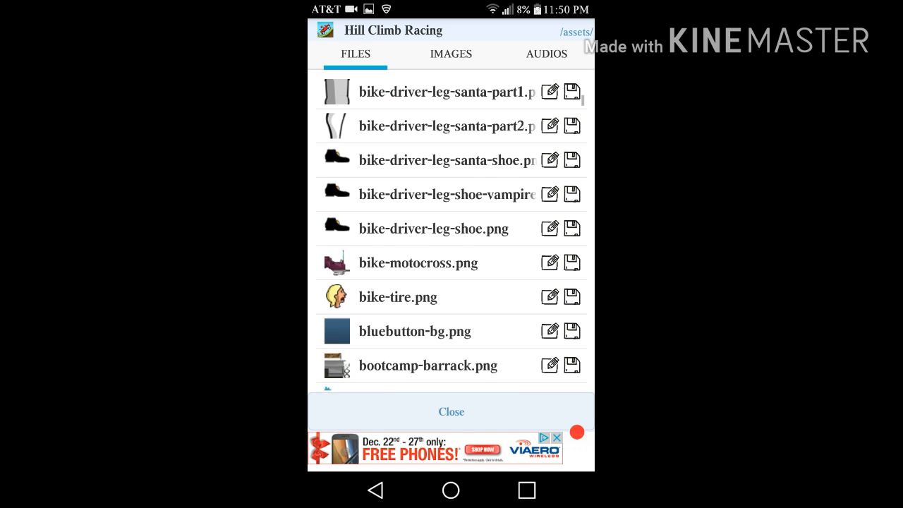
scroll("down", 3)
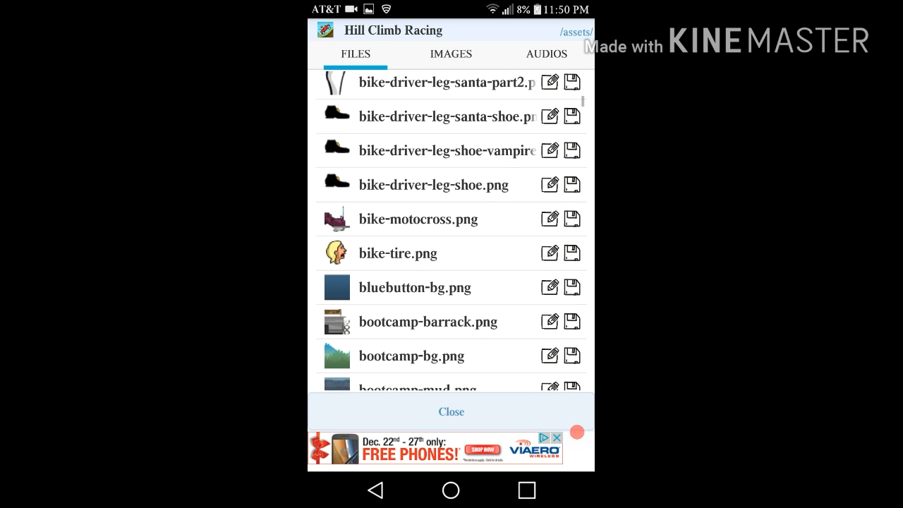
left_click(417, 219)
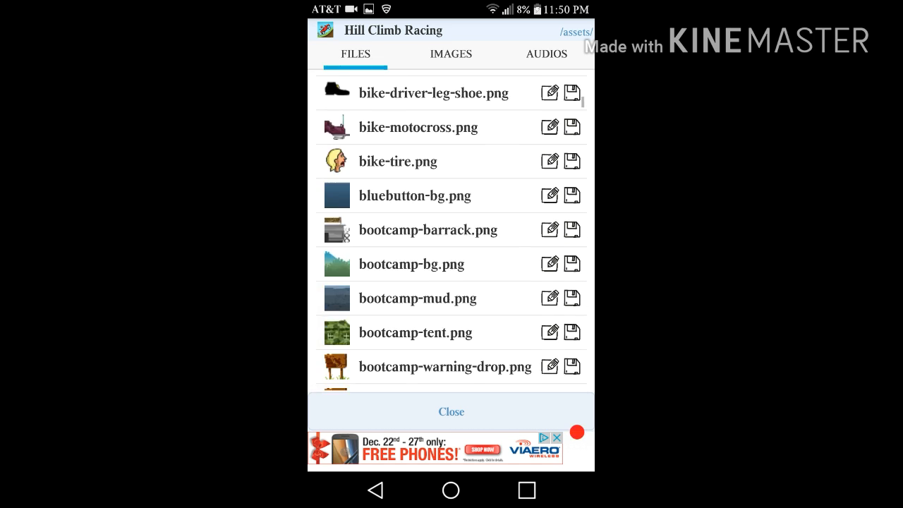
scroll("down", 3)
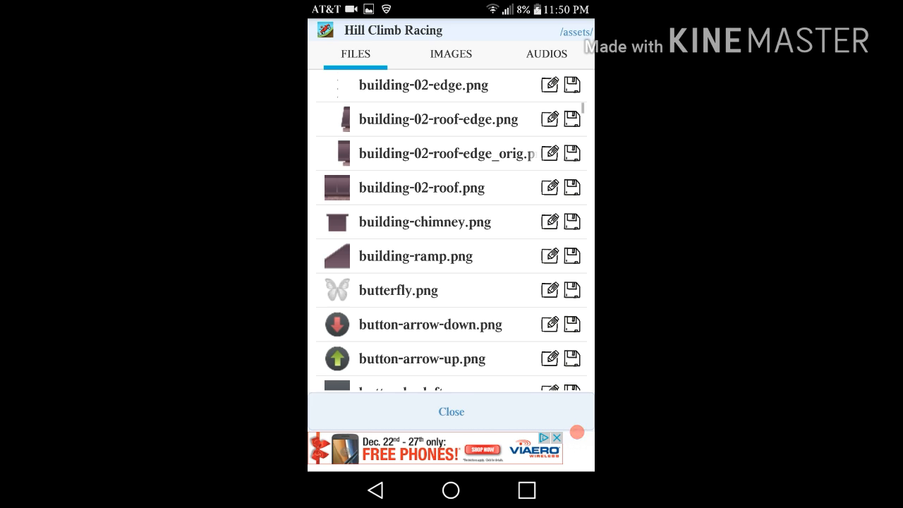
scroll("down", 3)
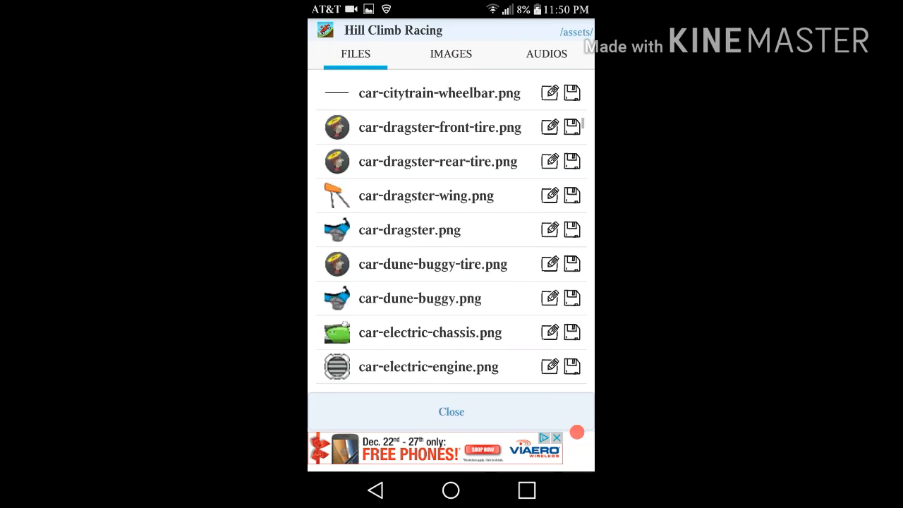
scroll("down", 3)
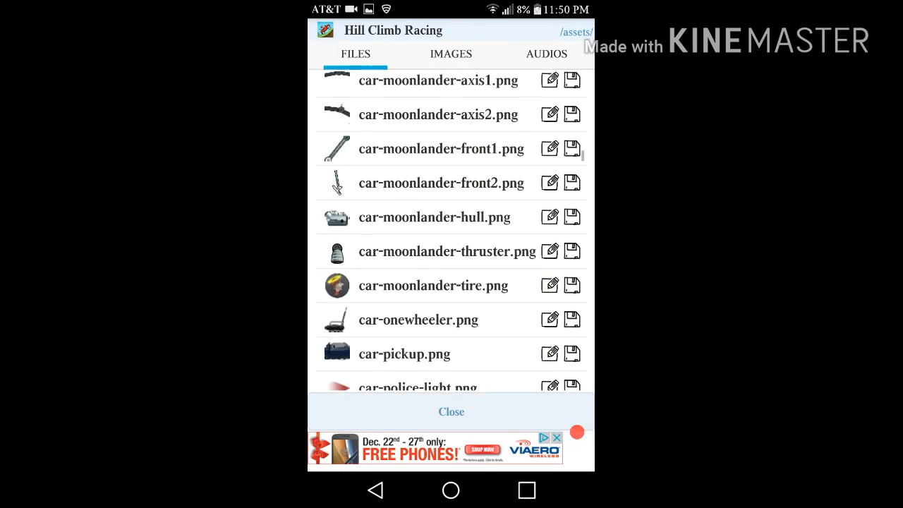
scroll("down", 3)
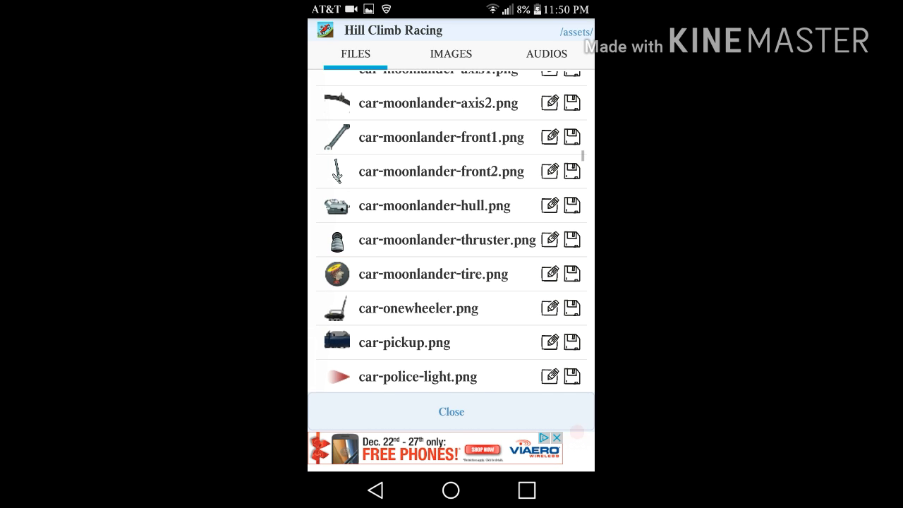
left_click(433, 274)
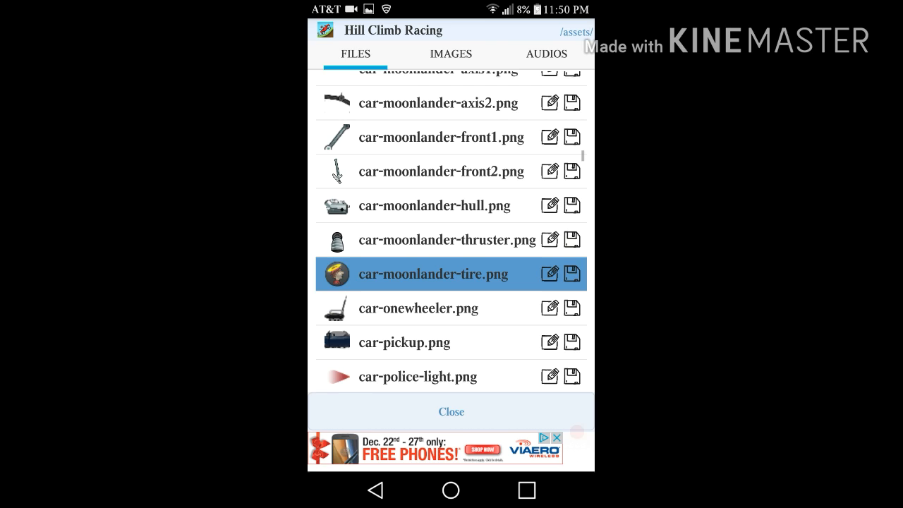
scroll("down", 3)
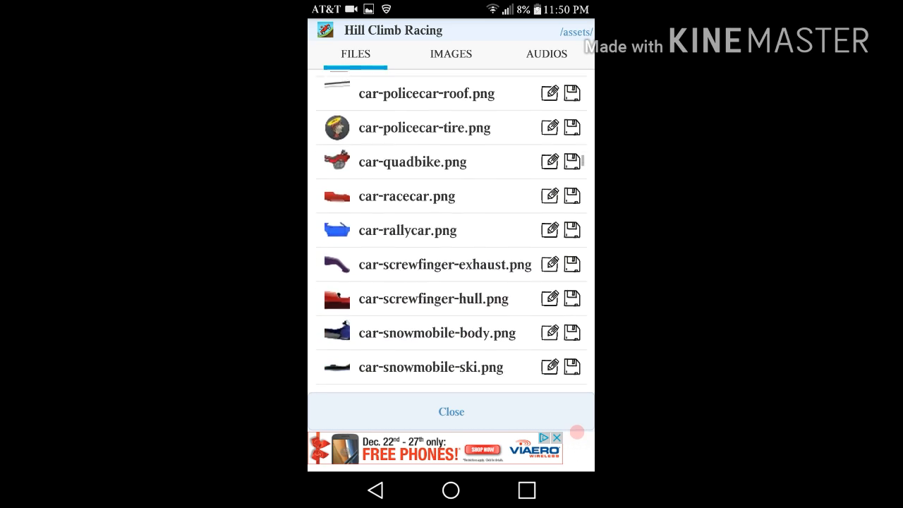
scroll("down", 3)
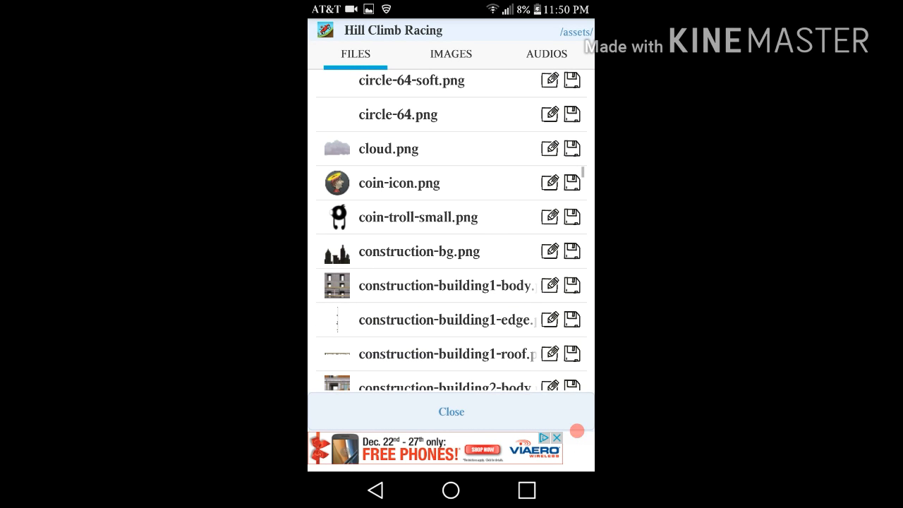
scroll("down", 3)
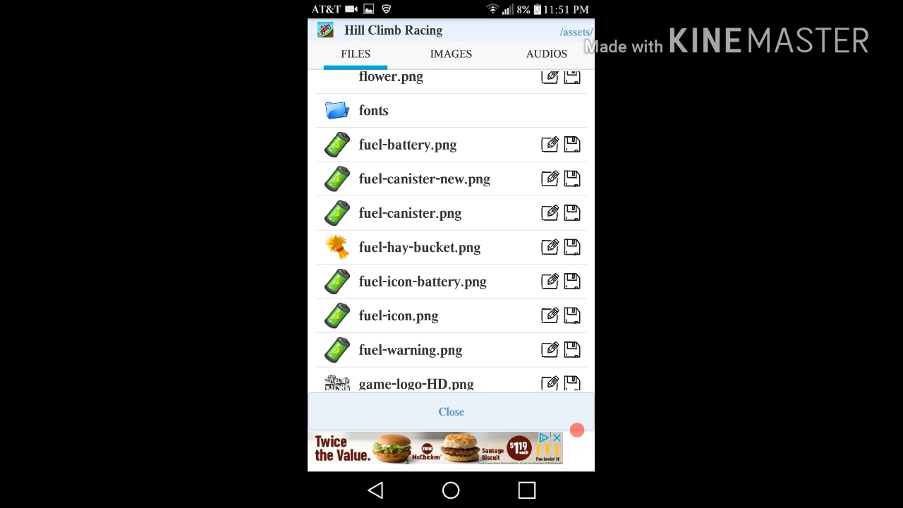
left_click(568, 143)
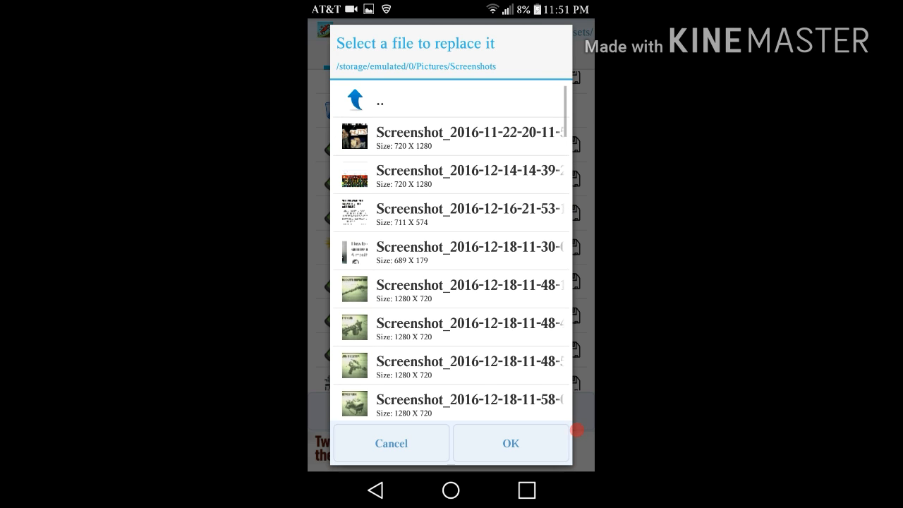
Step: Browse the replace picker up to main storage, cancel, and show the 70 audio files
left_click(381, 100)
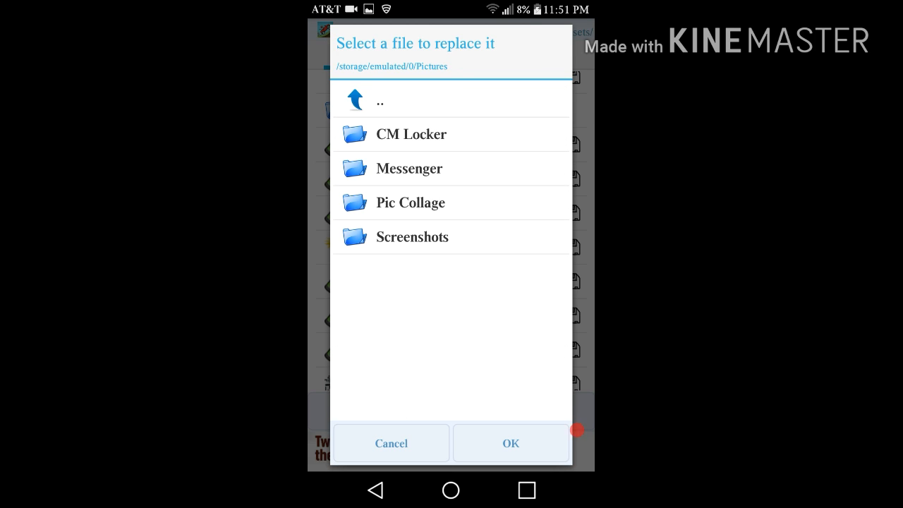
left_click(379, 100)
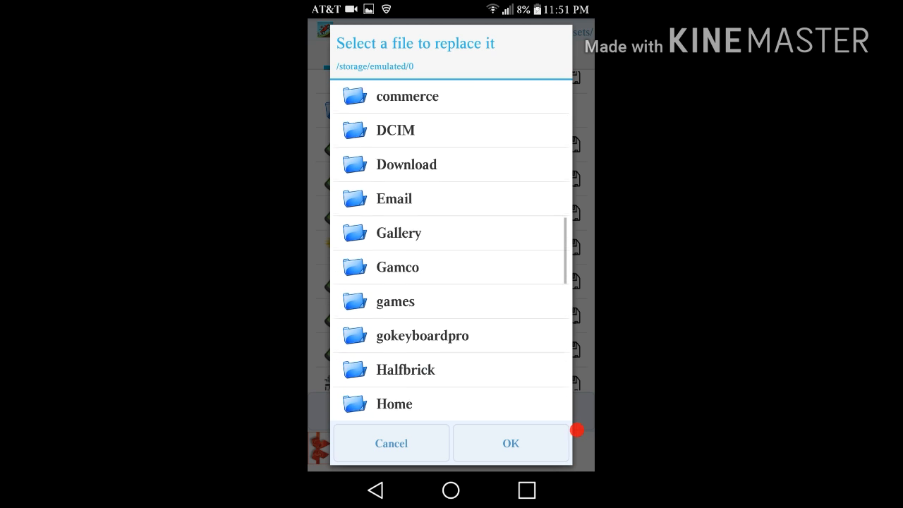
scroll("down", 3)
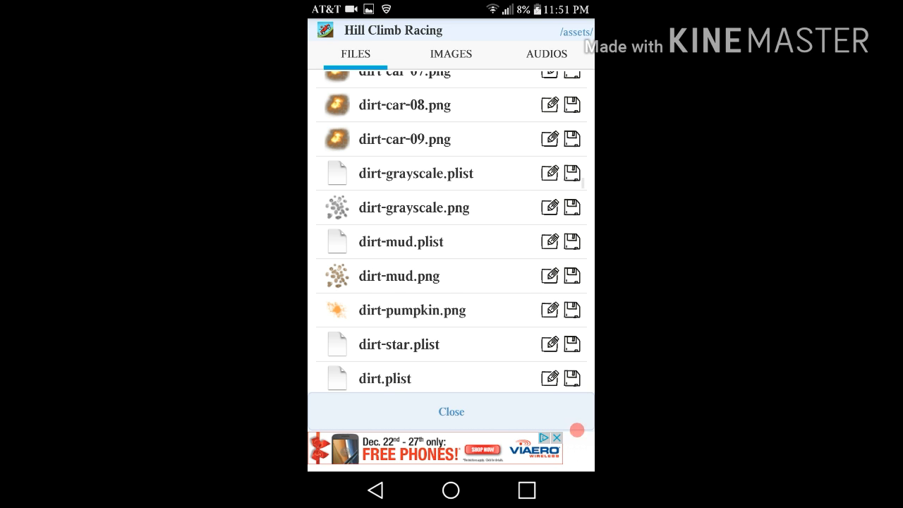
left_click(546, 54)
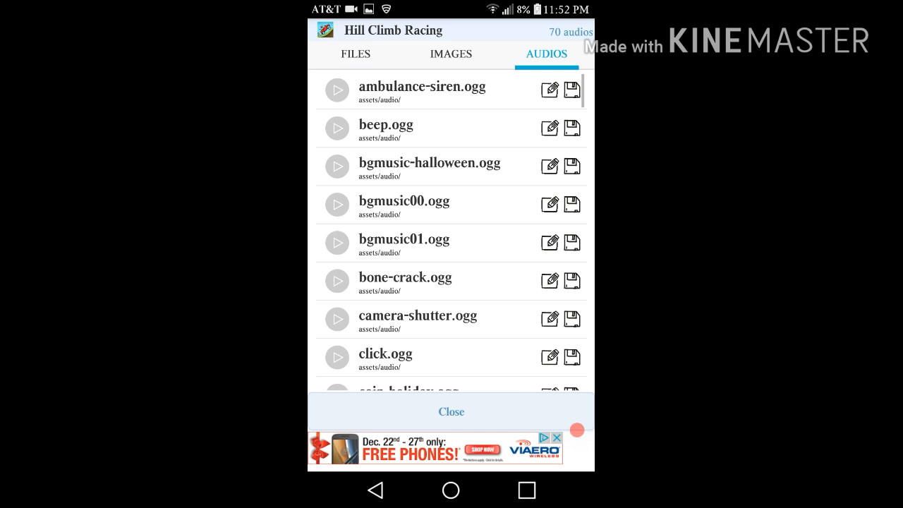
Step: Scroll the sounds from ambulance-siren to steam-release, then view the 99 images
scroll("down", 3)
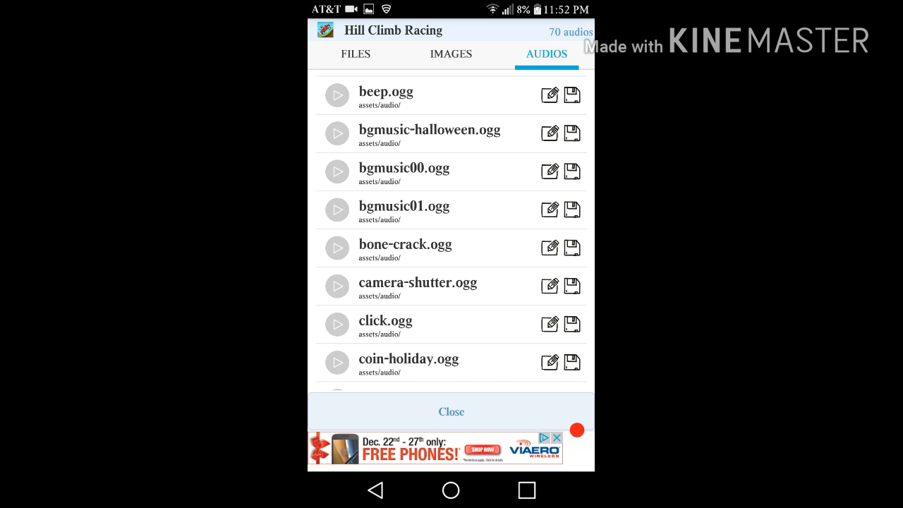
scroll("down", 3)
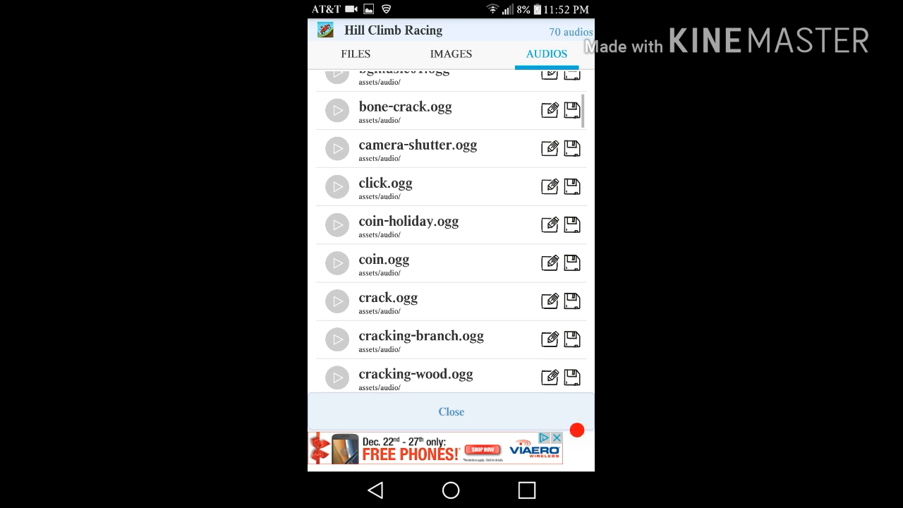
scroll("down", 3)
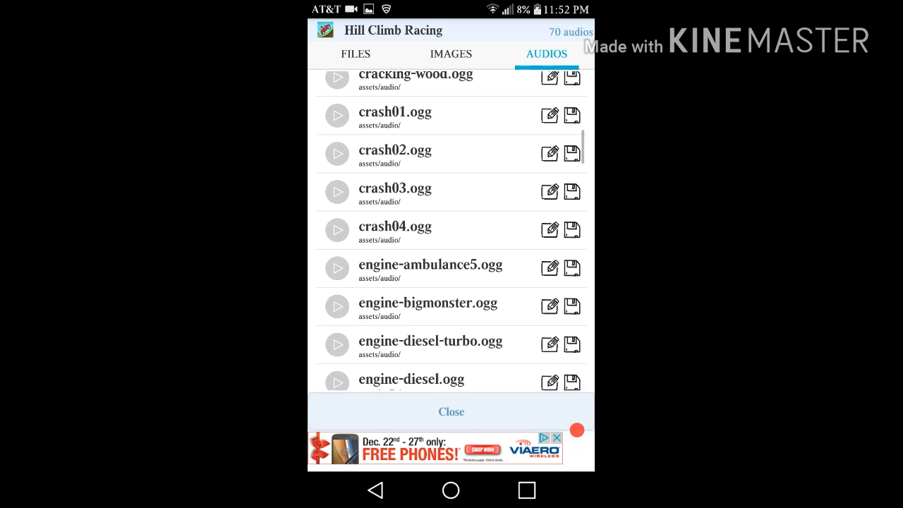
scroll("down", 3)
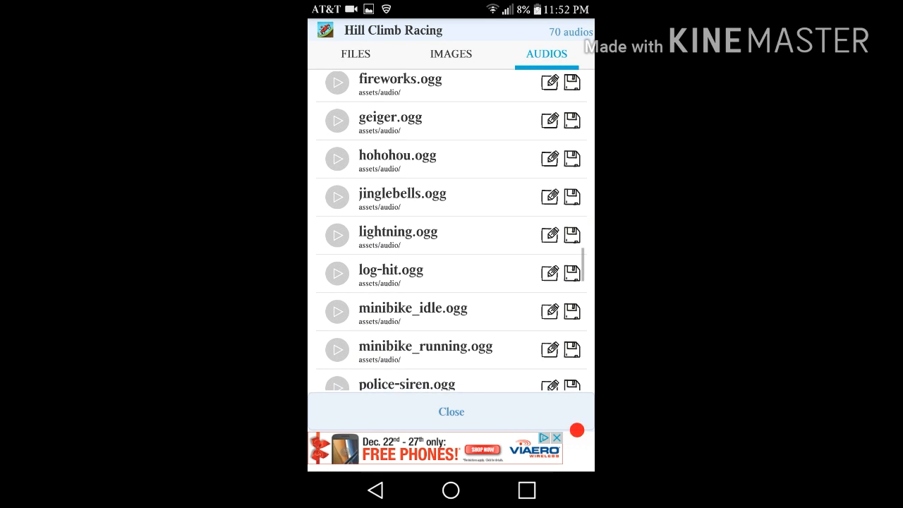
scroll("down", 3)
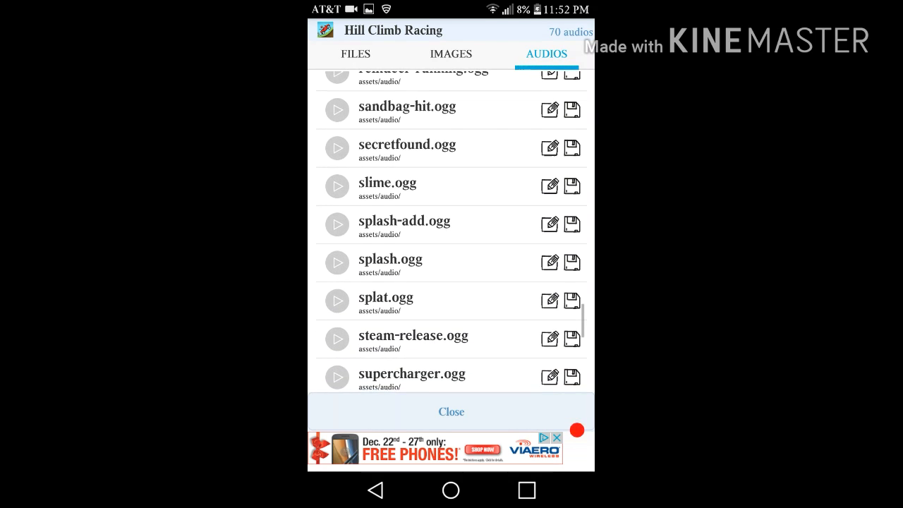
scroll("down", 3)
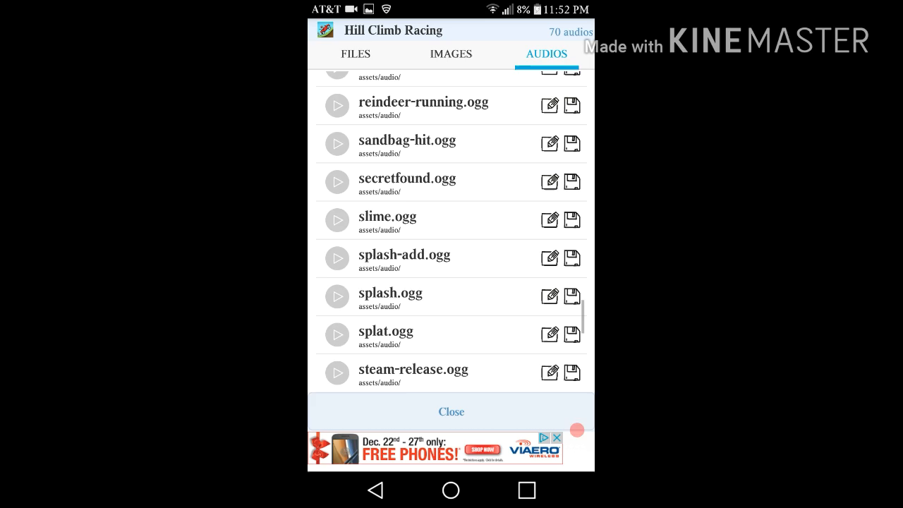
left_click(450, 53)
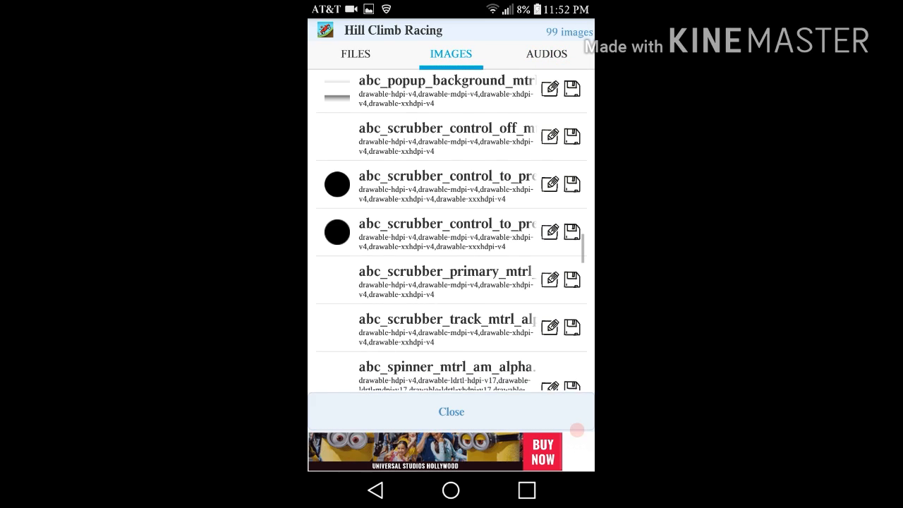
Step: Browse the Hill Climb Racing file listing, then close the package
left_click(355, 54)
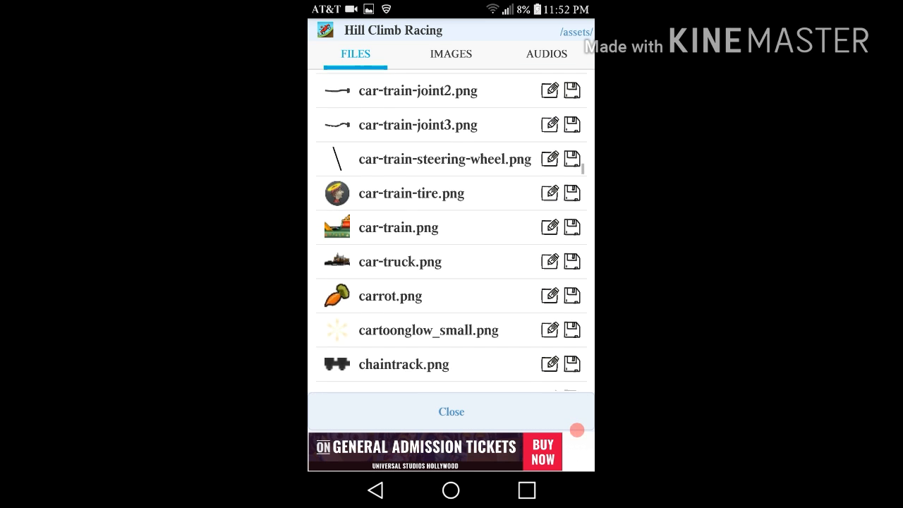
scroll("down", 3)
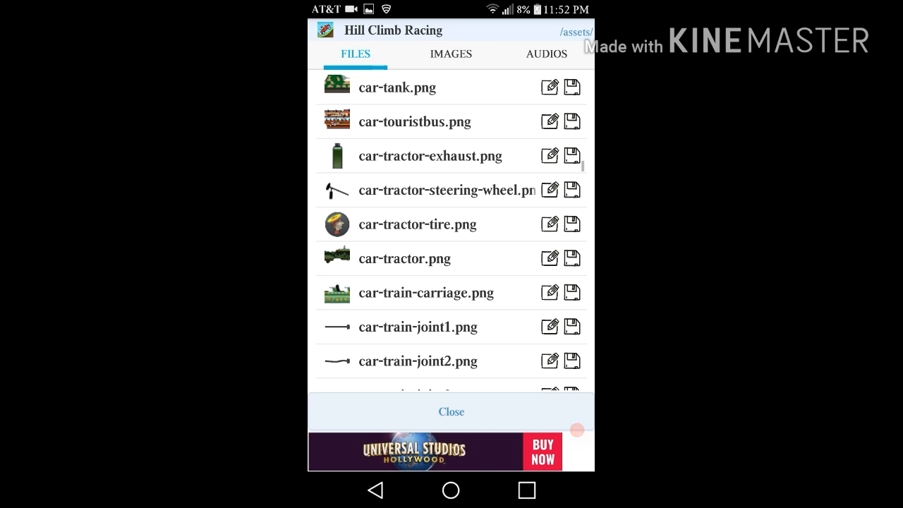
left_click(450, 411)
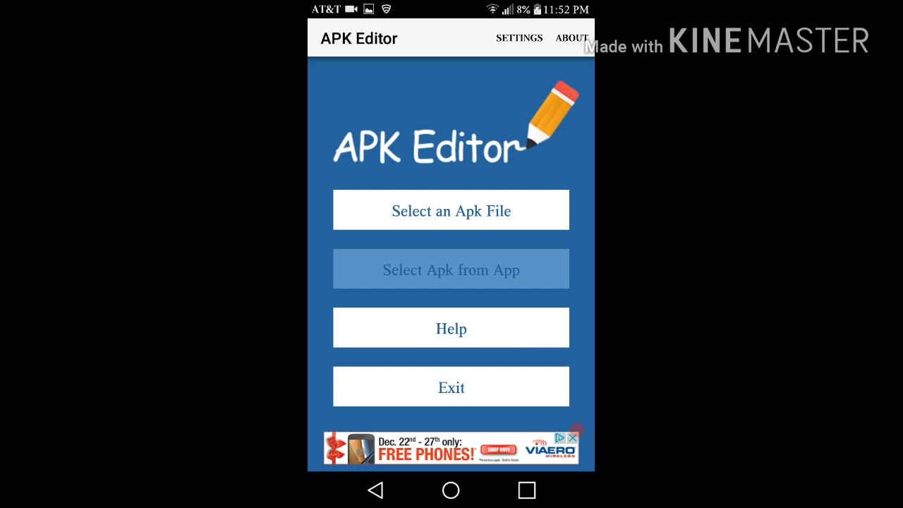
Step: Pick M.O.K Dash from the installed-app list to load its package
left_click(451, 268)
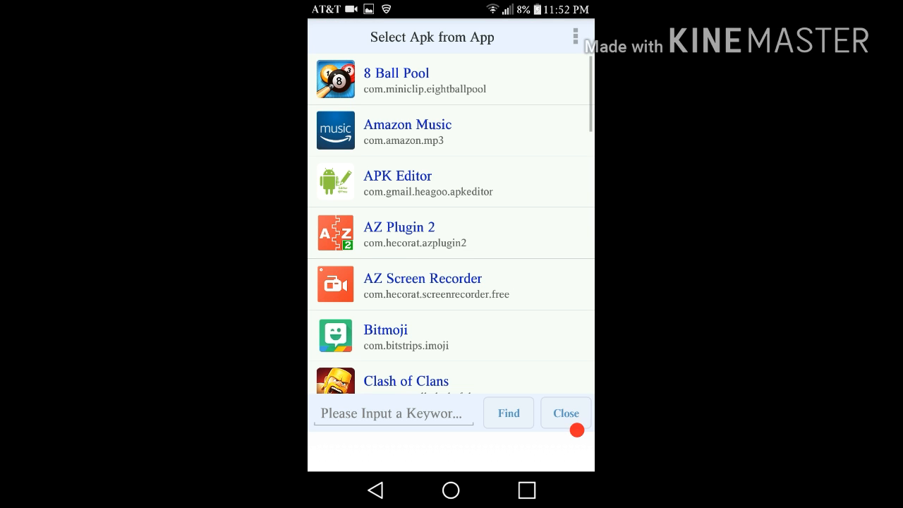
scroll("down", 3)
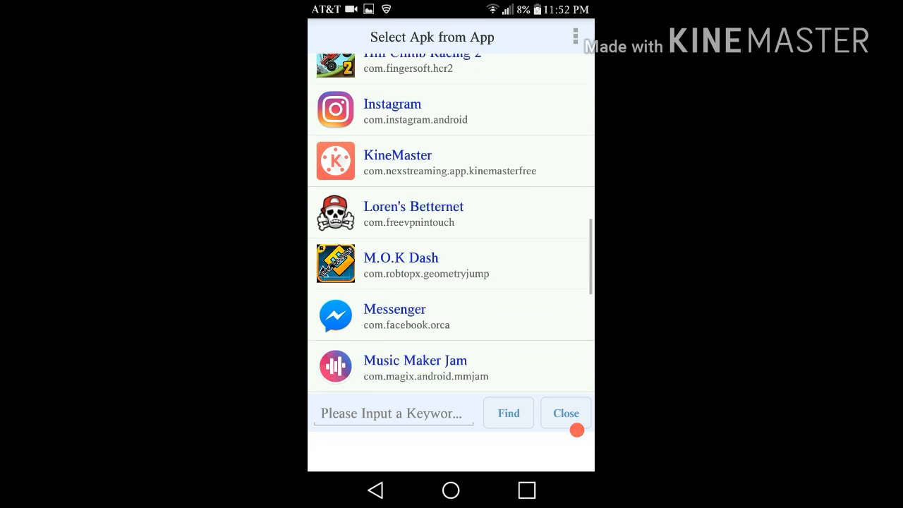
scroll("down", 3)
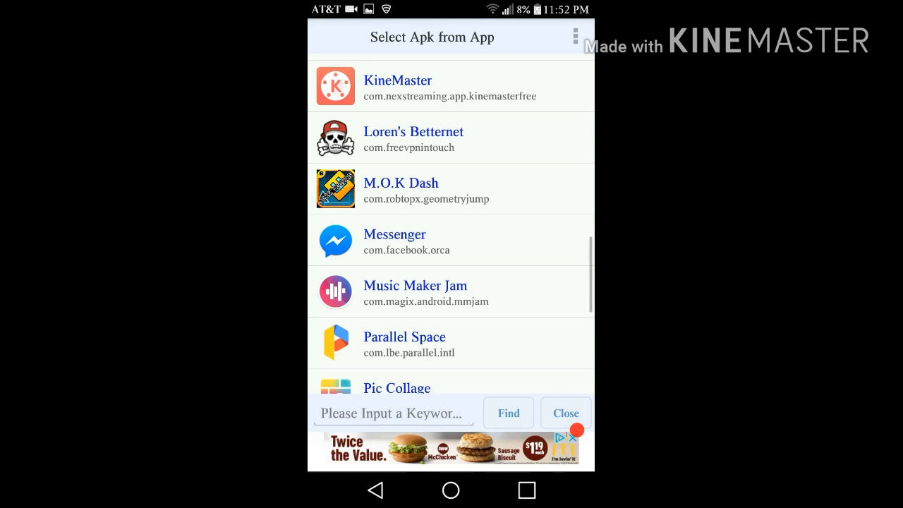
scroll("down", 3)
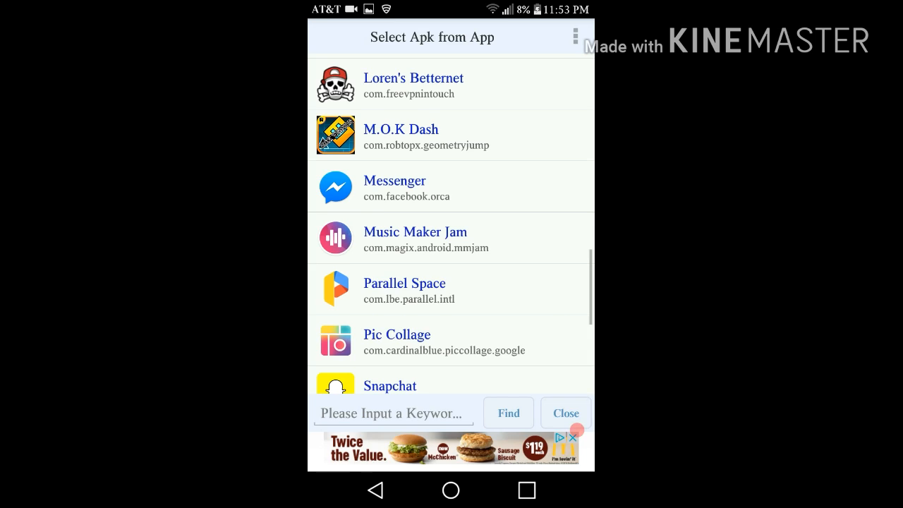
left_click(401, 134)
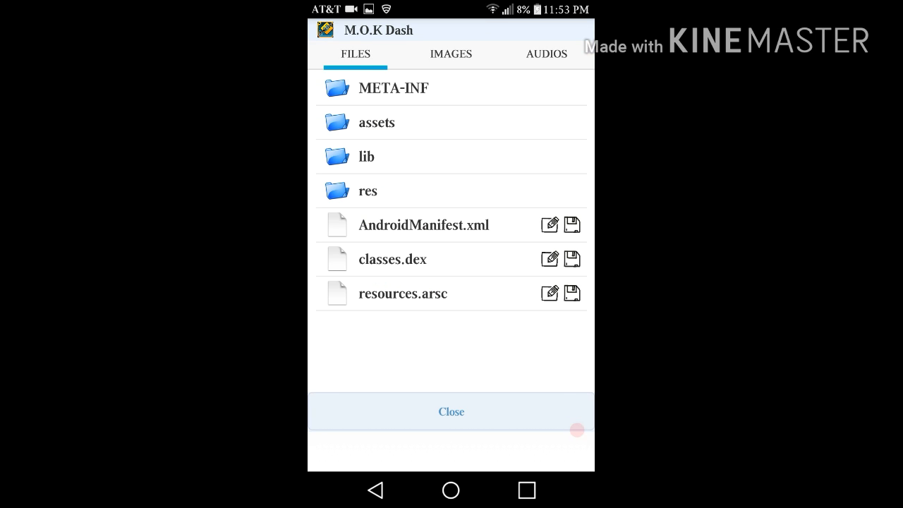
Step: Open the assets folder and scroll past GJ_button images to bigFont and boost files
left_click(376, 122)
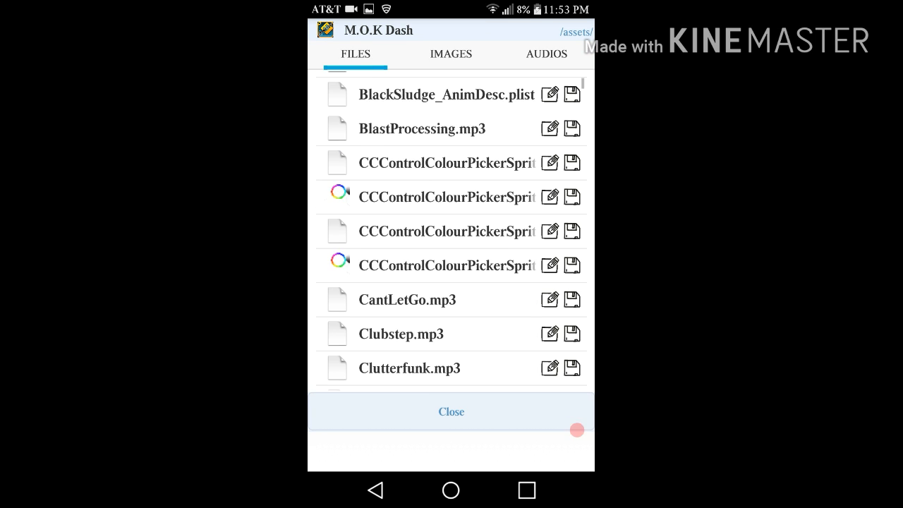
scroll("down", 3)
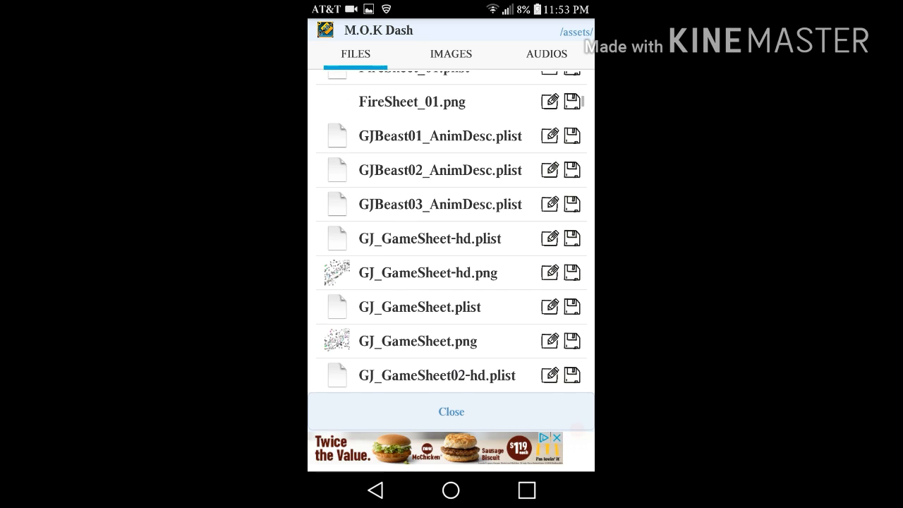
scroll("down", 3)
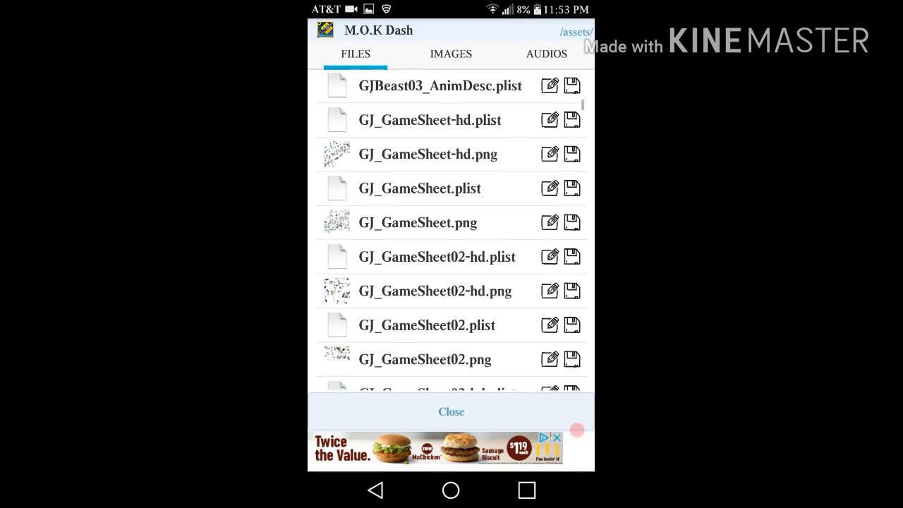
scroll("down", 3)
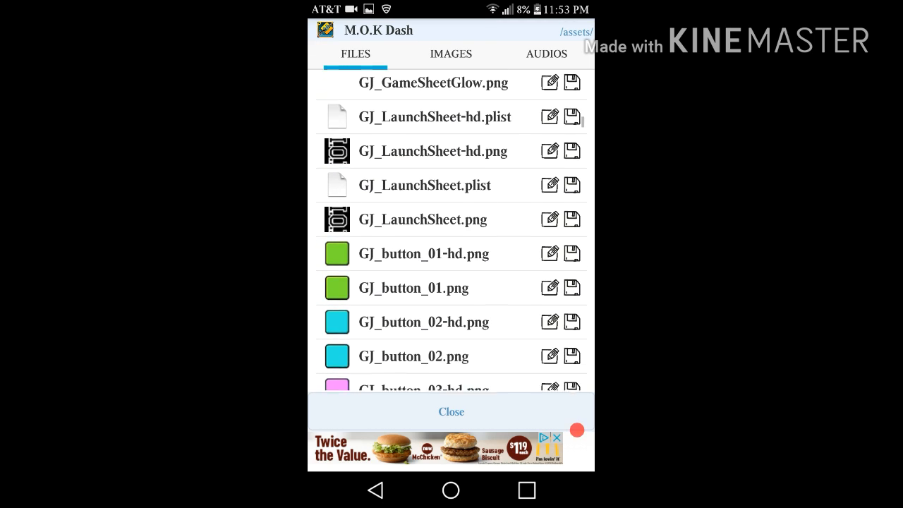
scroll("down", 3)
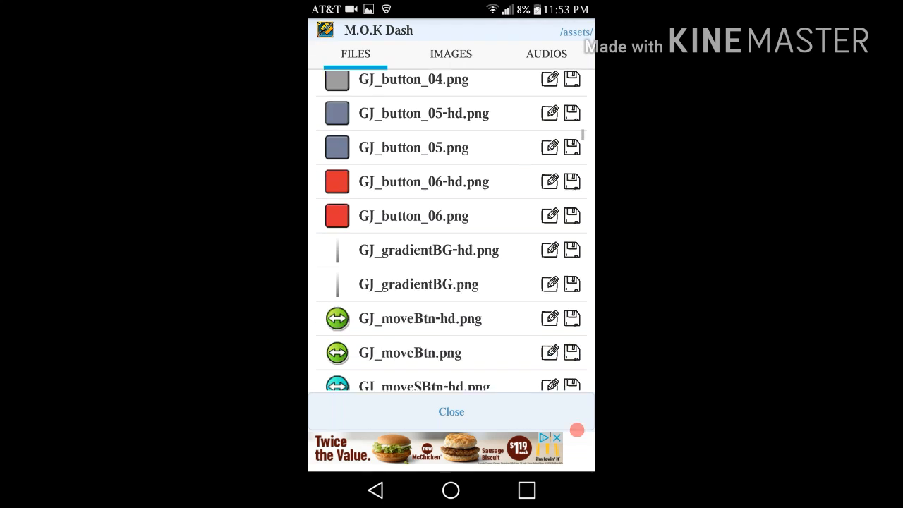
scroll("down", 3)
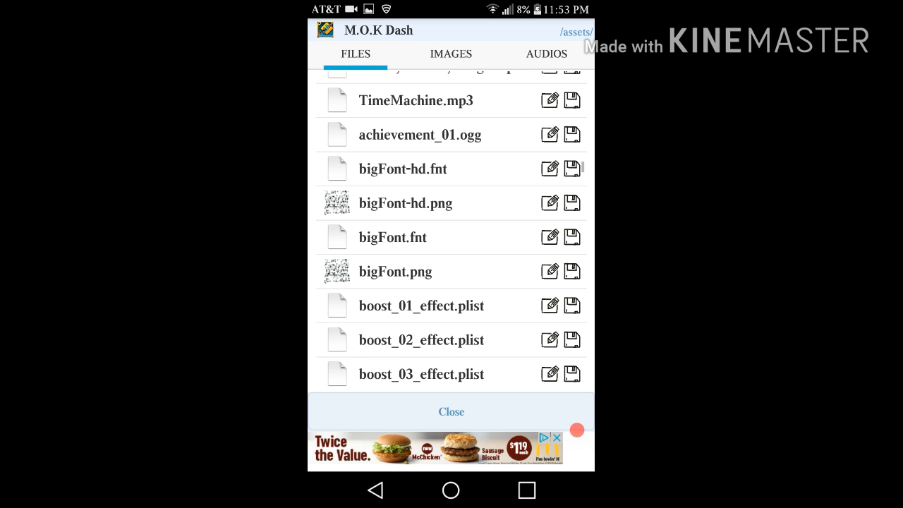
Step: List M.O.K Dash's audio tracks, lower the volume and play BaseAfterBase
left_click(546, 55)
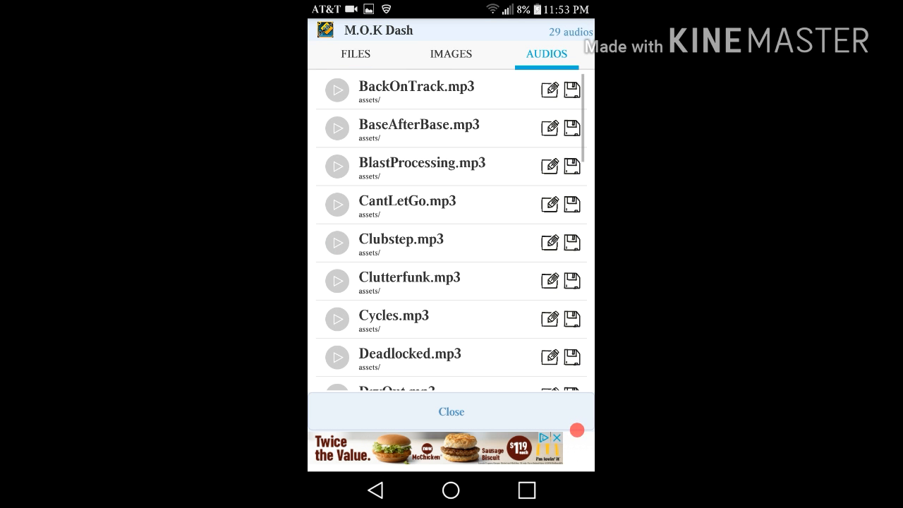
left_click(337, 91)
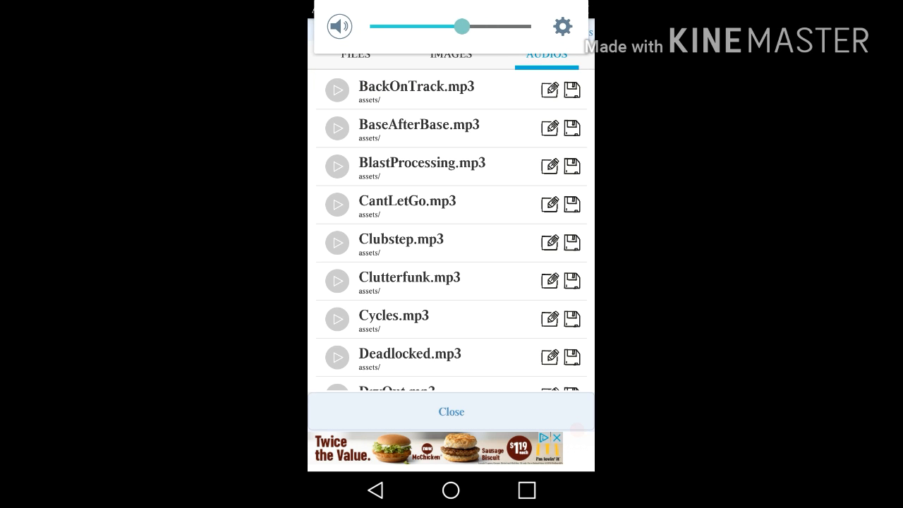
left_click_drag(463, 26, 414, 26)
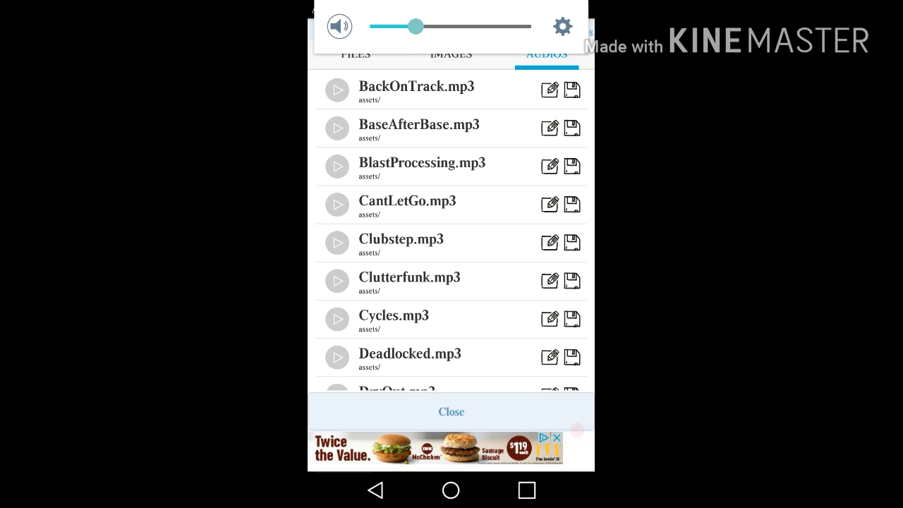
left_click(337, 129)
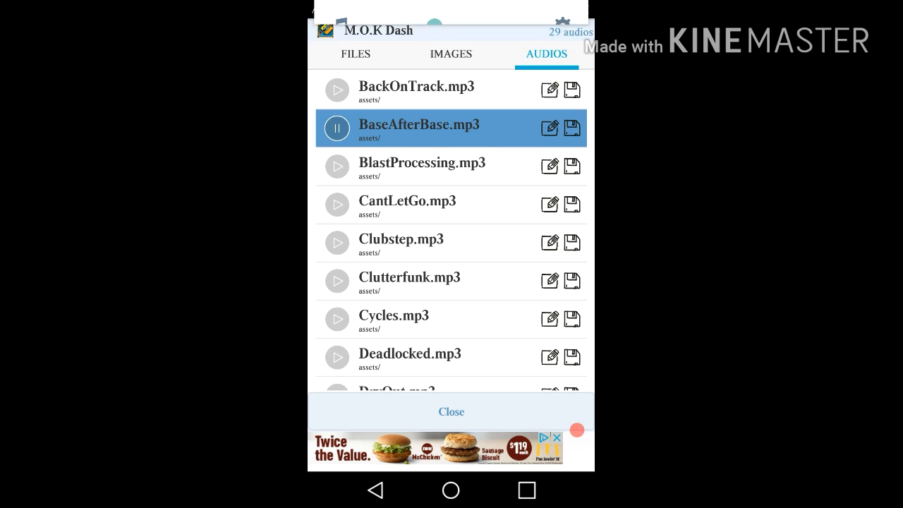
Step: Preview BlastProcessing and Clubstep, adjust the volume, then play Deadlocked.mp3
left_click(337, 167)
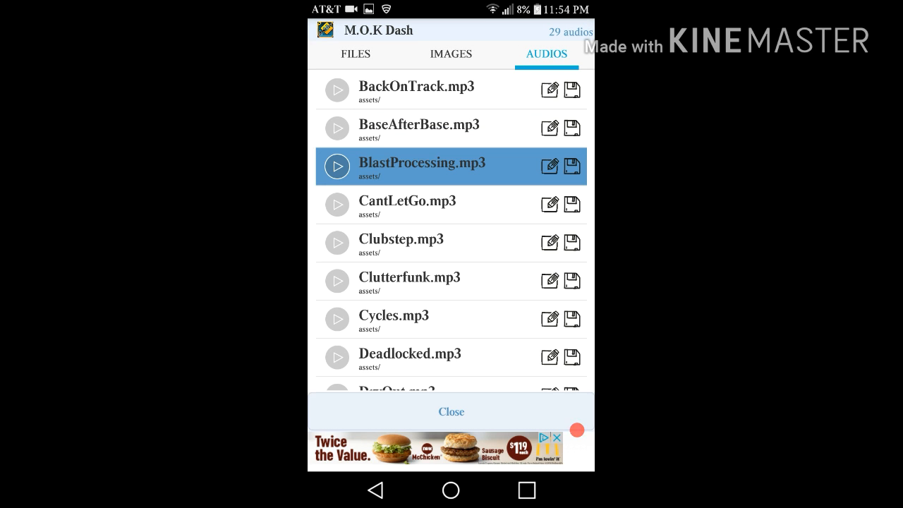
left_click(336, 166)
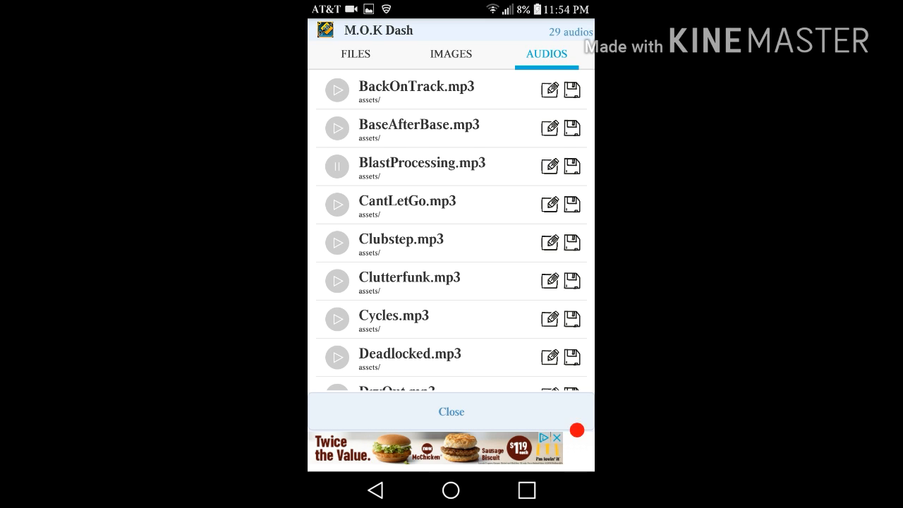
left_click(407, 205)
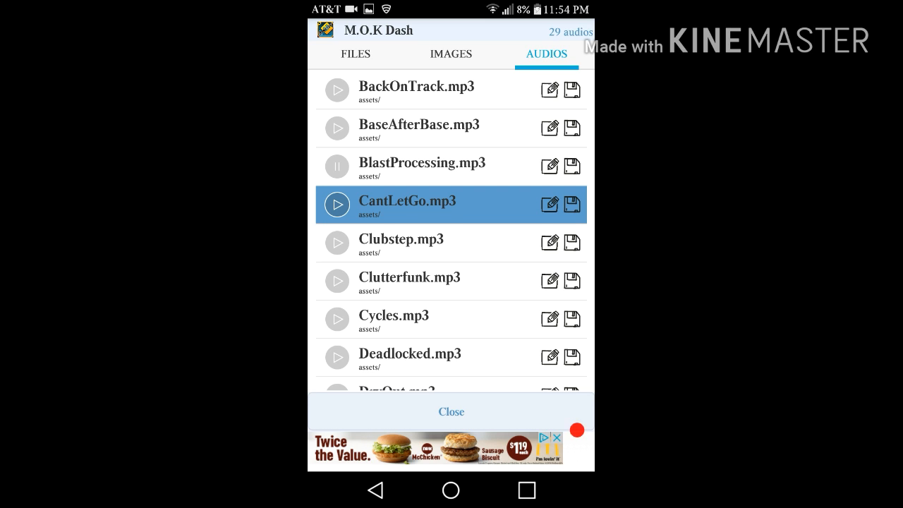
left_click(336, 204)
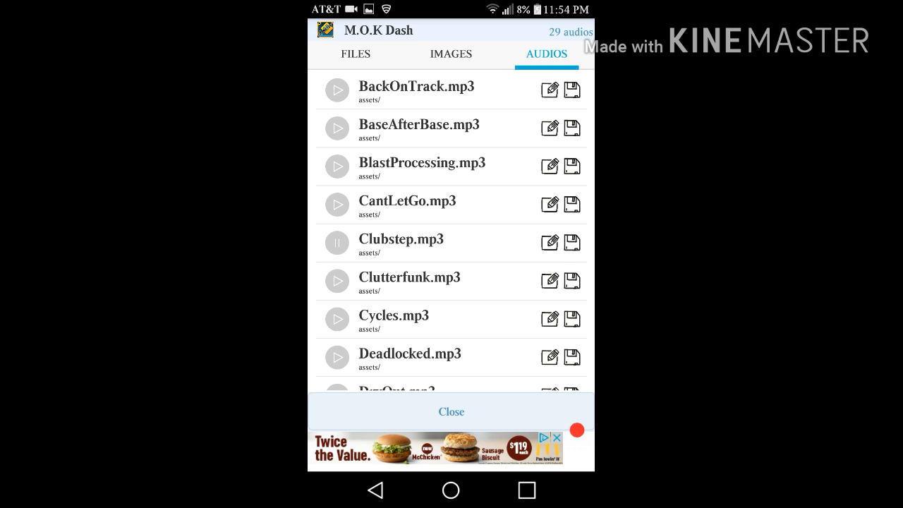
left_click(409, 281)
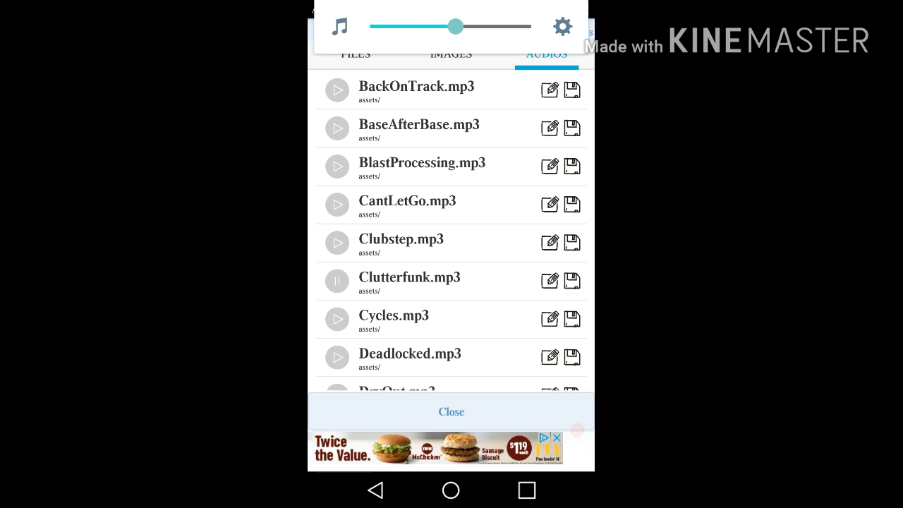
left_click_drag(455, 26, 412, 26)
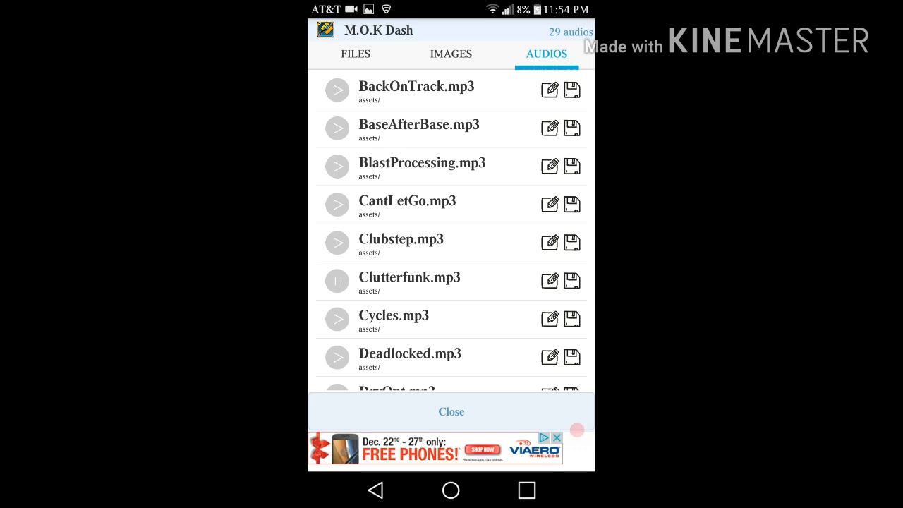
left_click(336, 319)
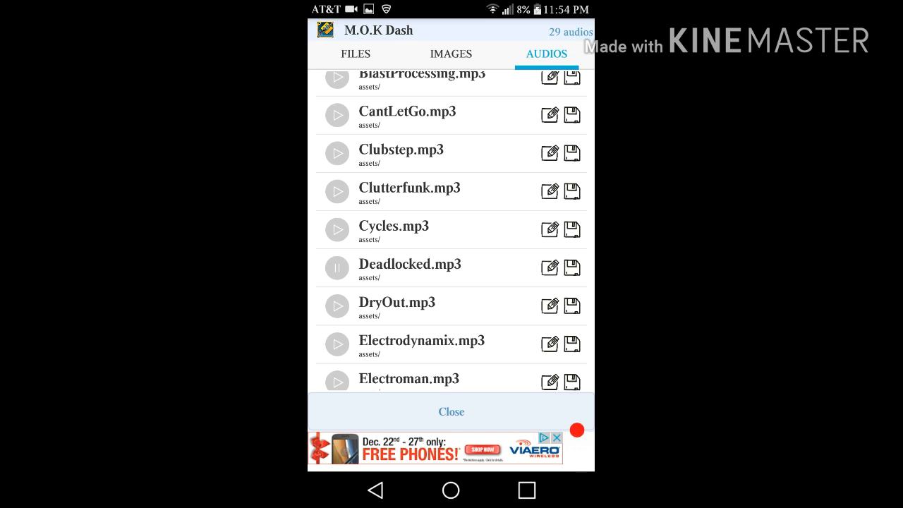
Step: Play Electrodynamix.mp3, then play and pause Electroman.mp3, and raise the volume
left_click(336, 344)
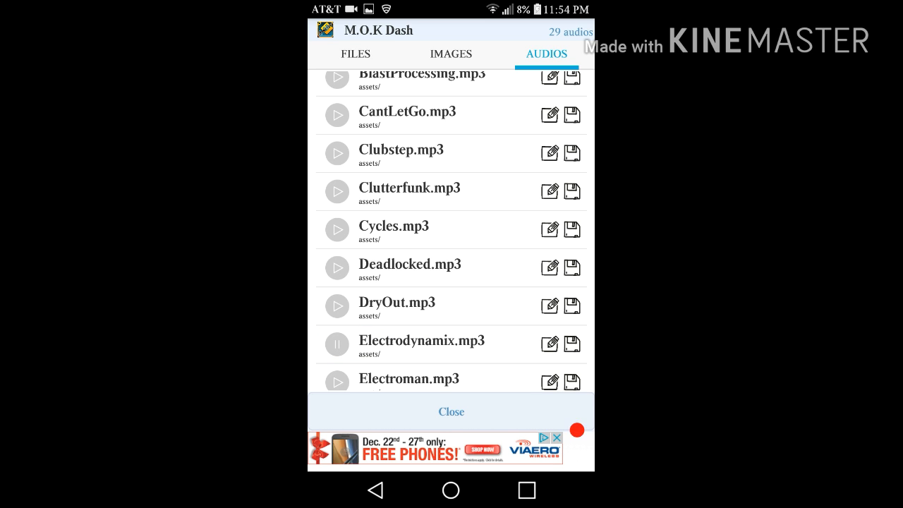
scroll("down", 3)
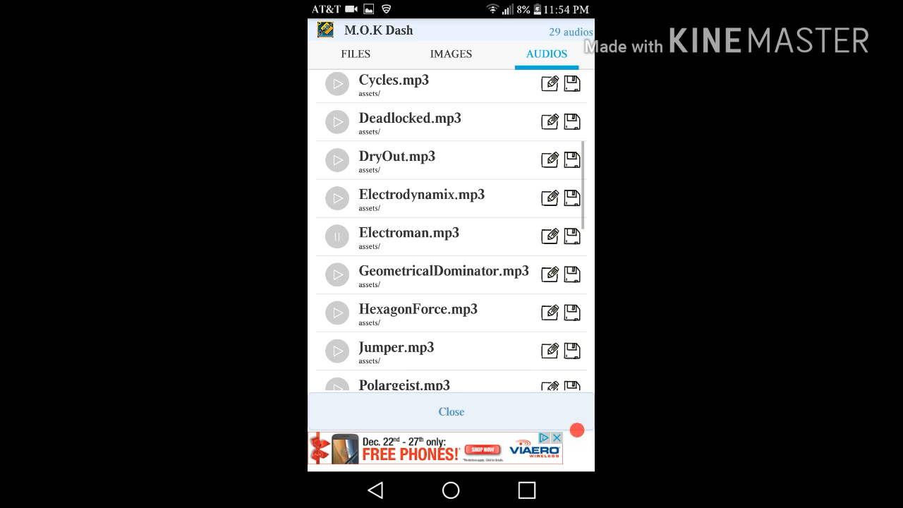
left_click(336, 236)
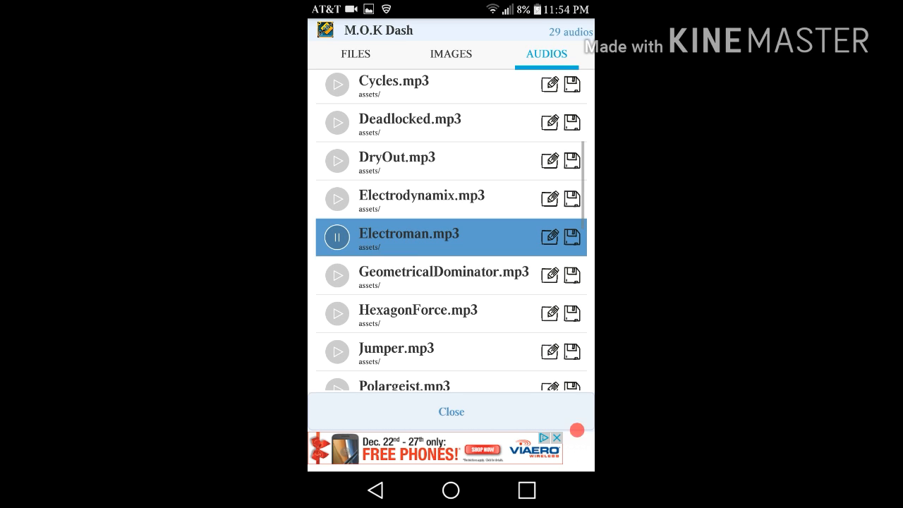
left_click(336, 236)
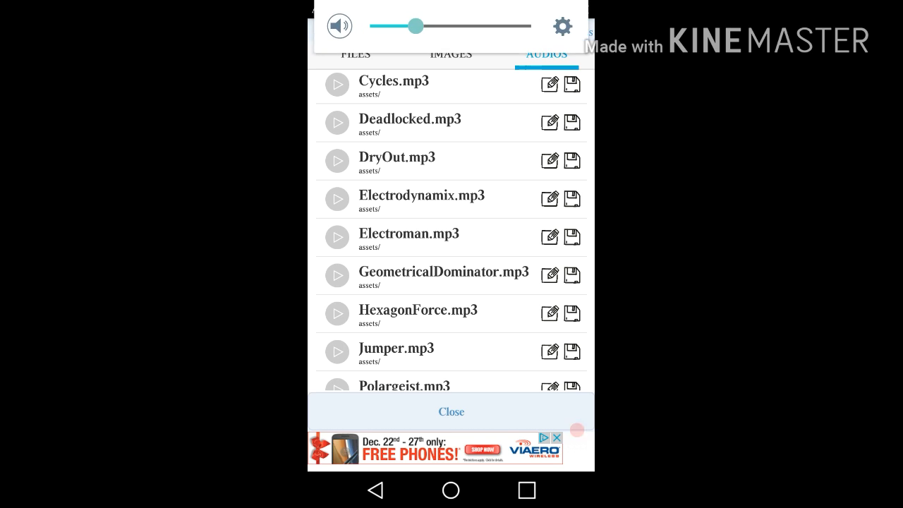
left_click_drag(415, 26, 440, 26)
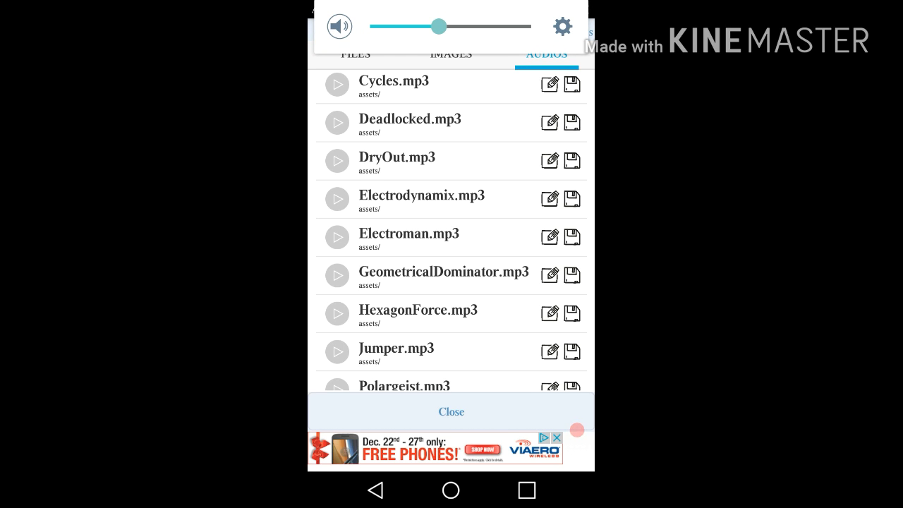
left_click(337, 275)
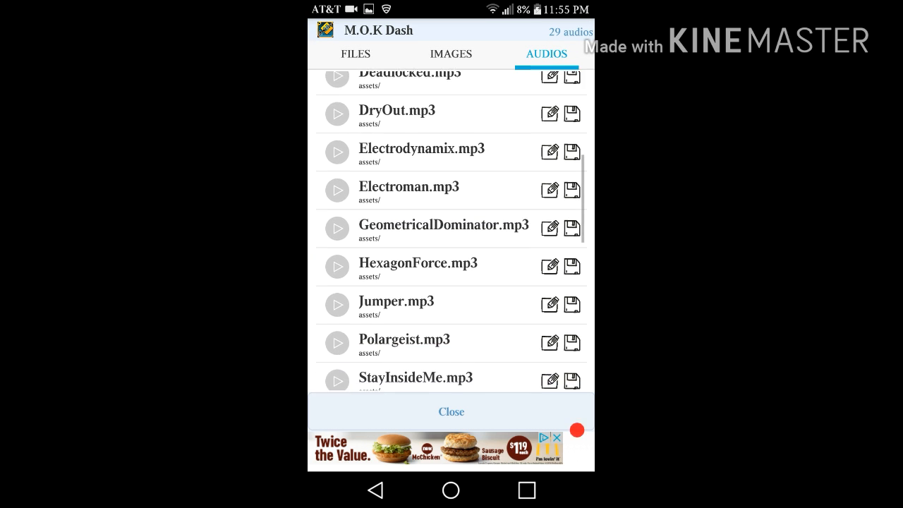
Step: Scroll to endStart_02.ogg, play and pause it, then play explode_11.ogg
scroll("down", 3)
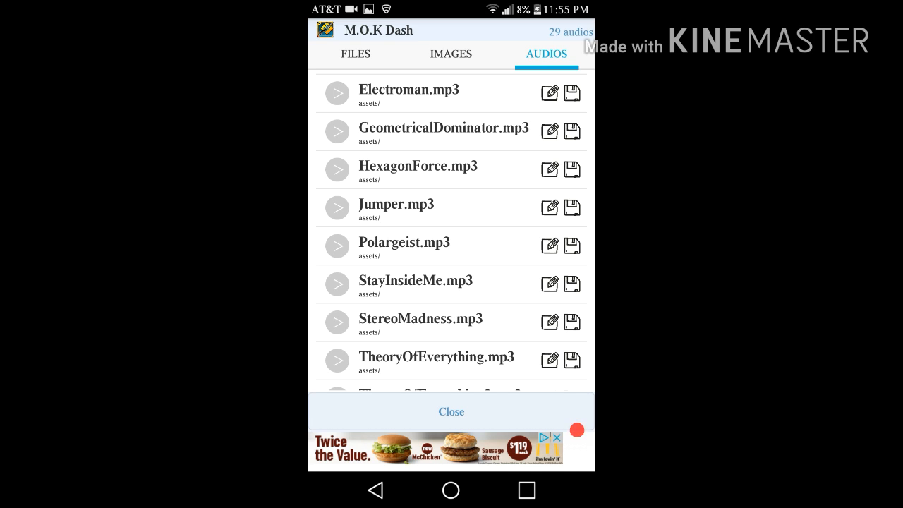
scroll("down", 3)
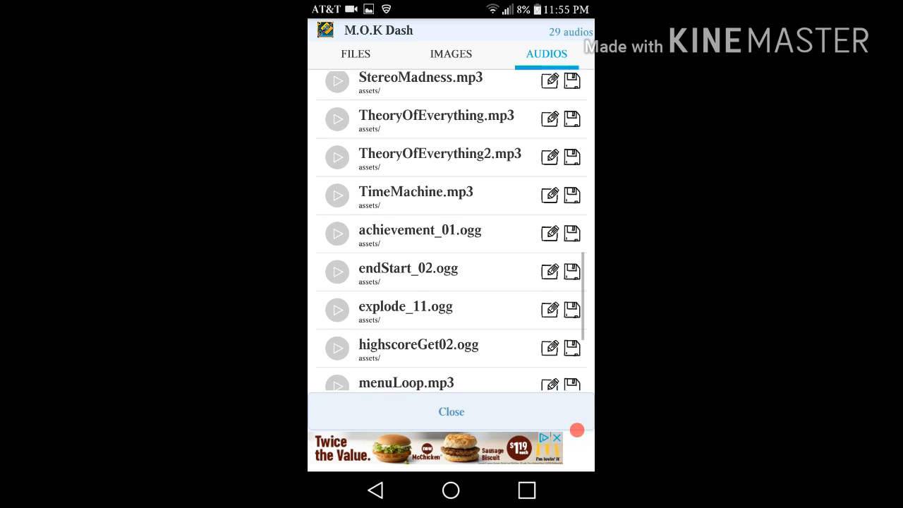
scroll("down", 3)
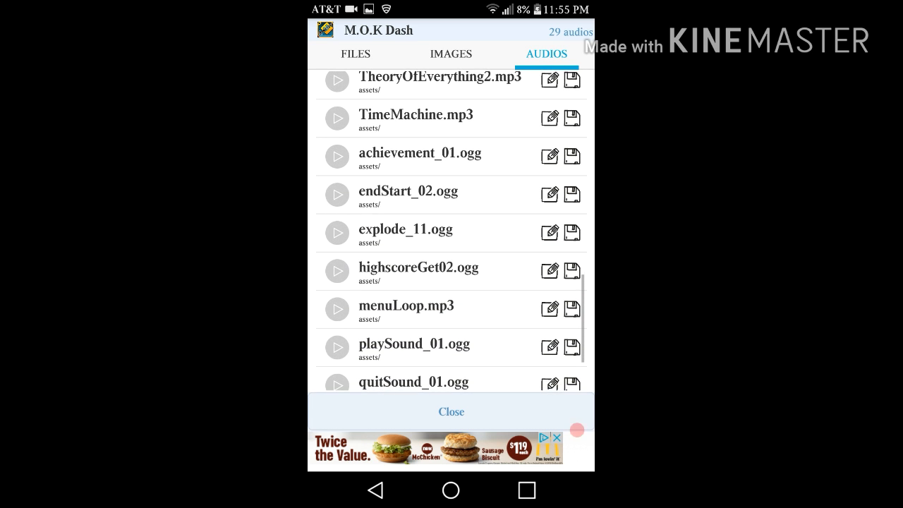
scroll("down", 3)
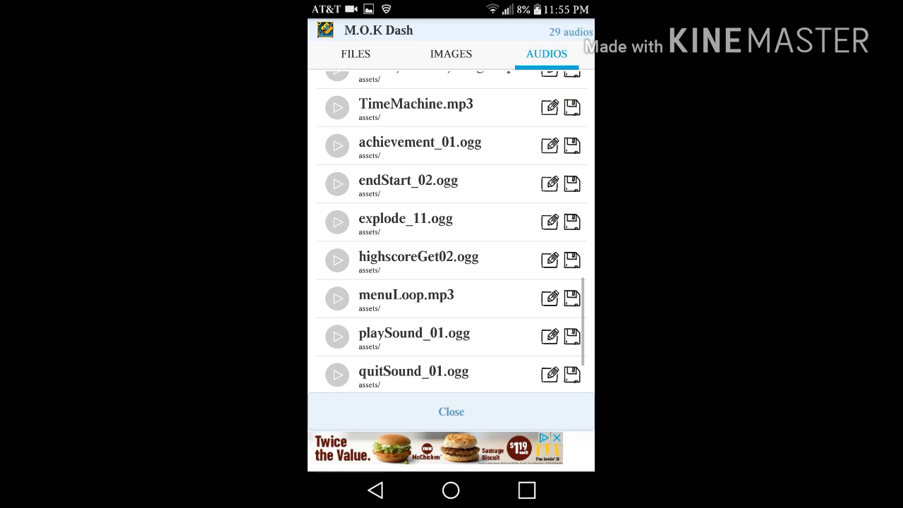
left_click(336, 184)
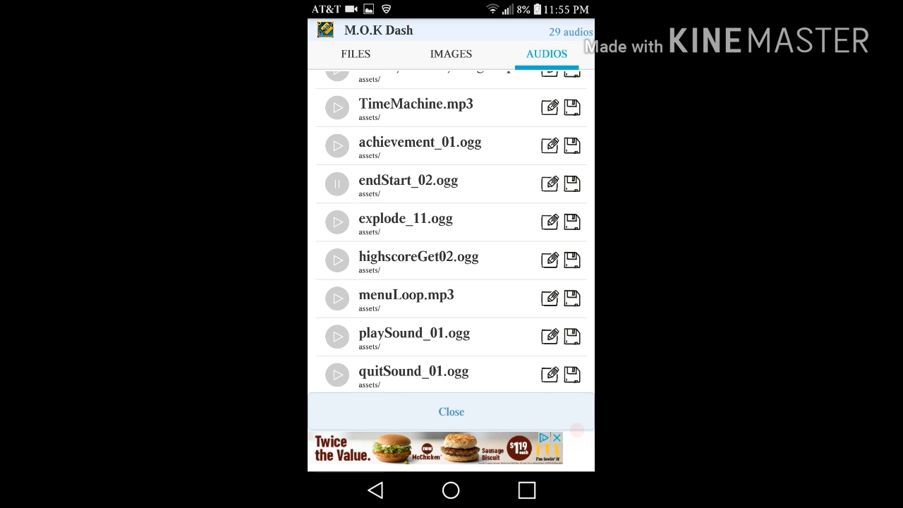
left_click(337, 185)
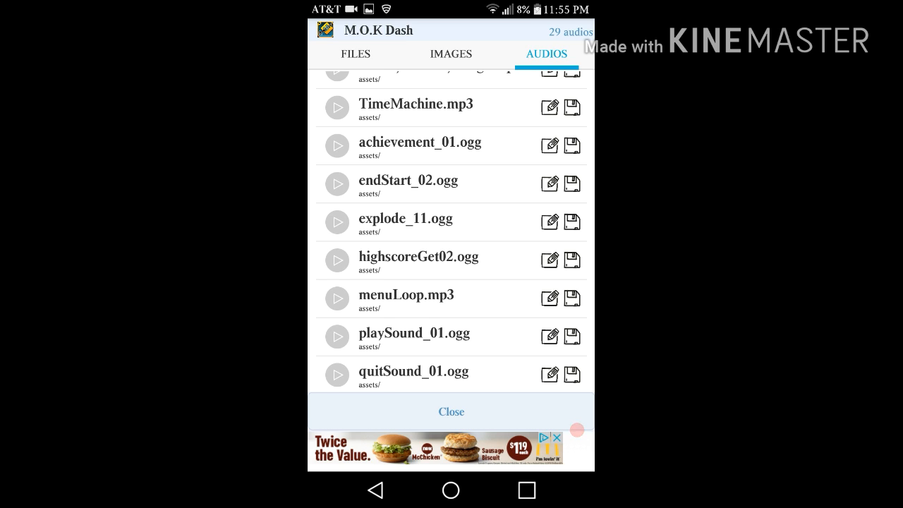
left_click(336, 222)
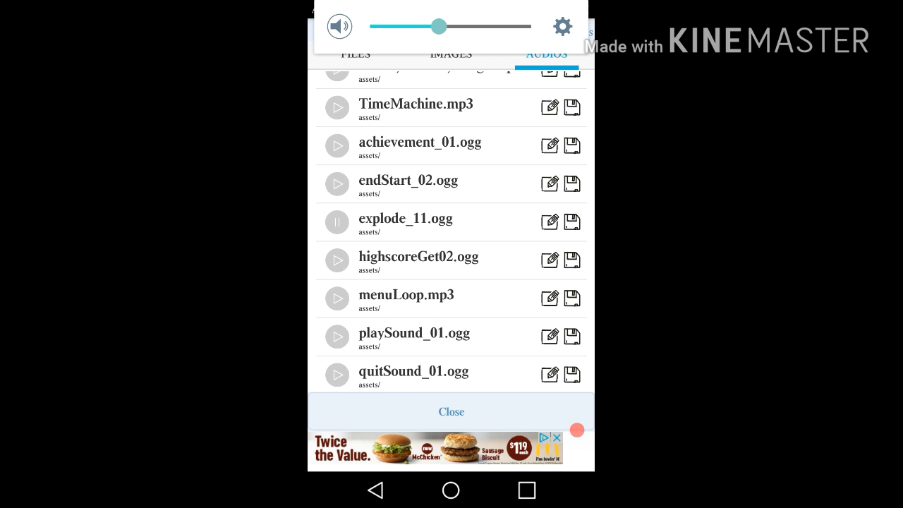
left_click(419, 260)
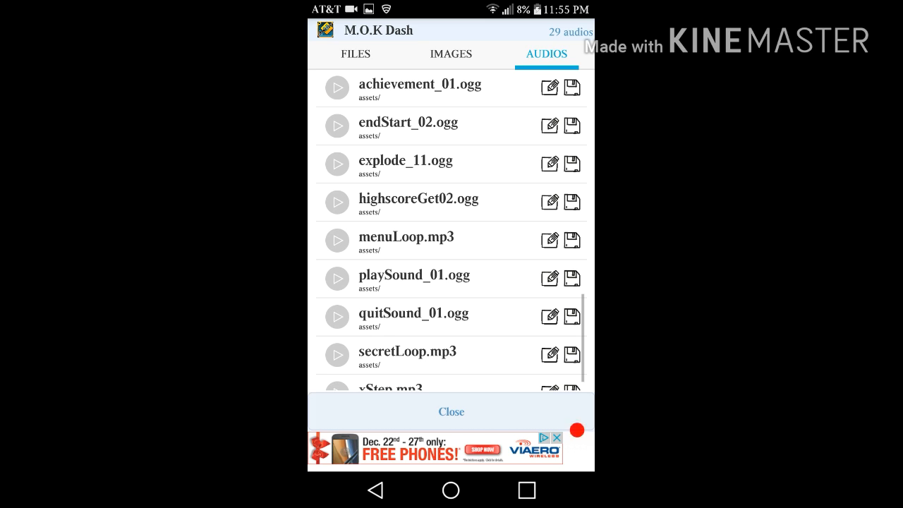
Step: Play and pause menuLoop.mp3, then play and pause secretLoop.mp3
left_click(336, 240)
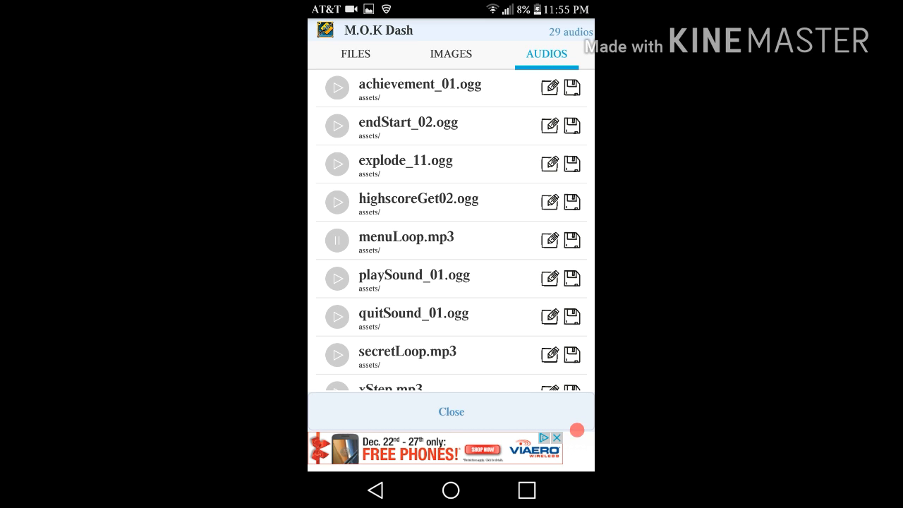
left_click(336, 240)
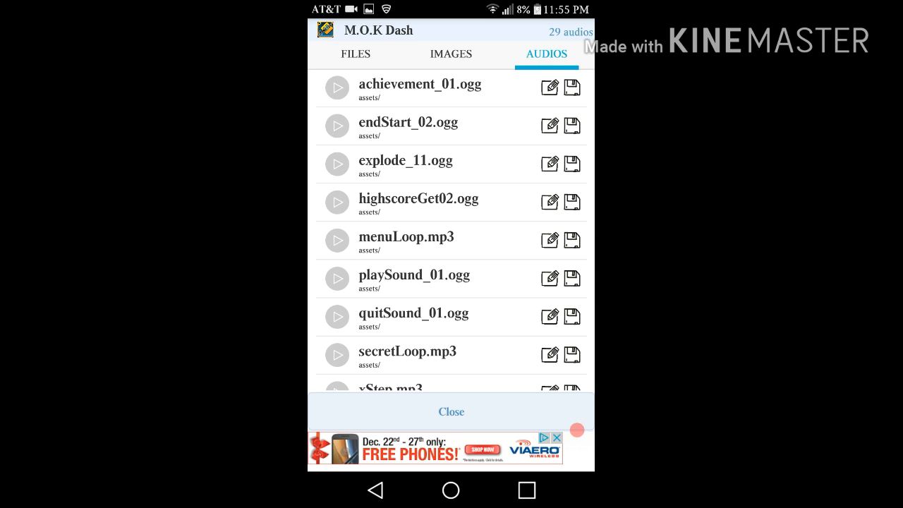
scroll("down", 3)
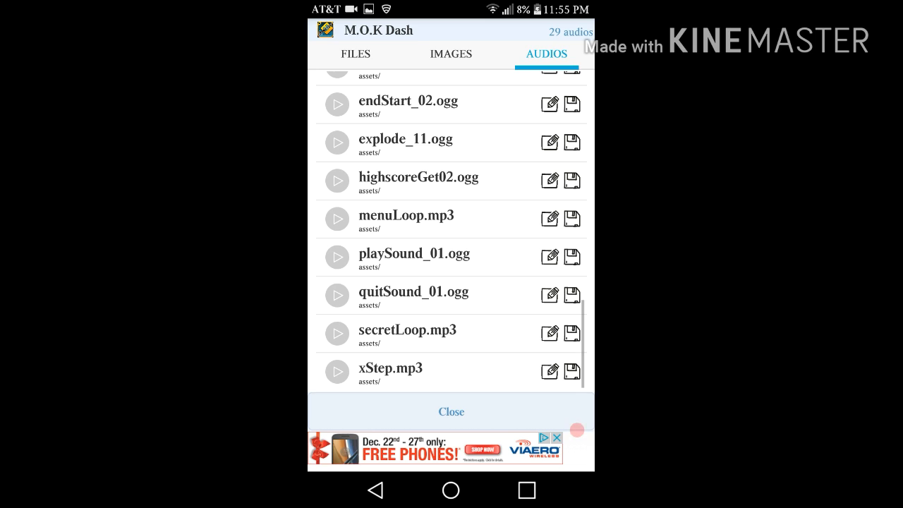
left_click(337, 257)
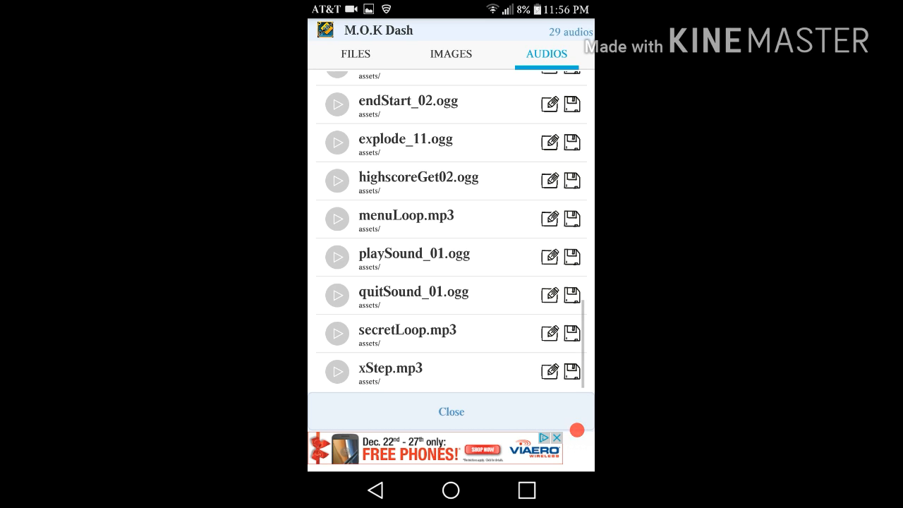
left_click(337, 333)
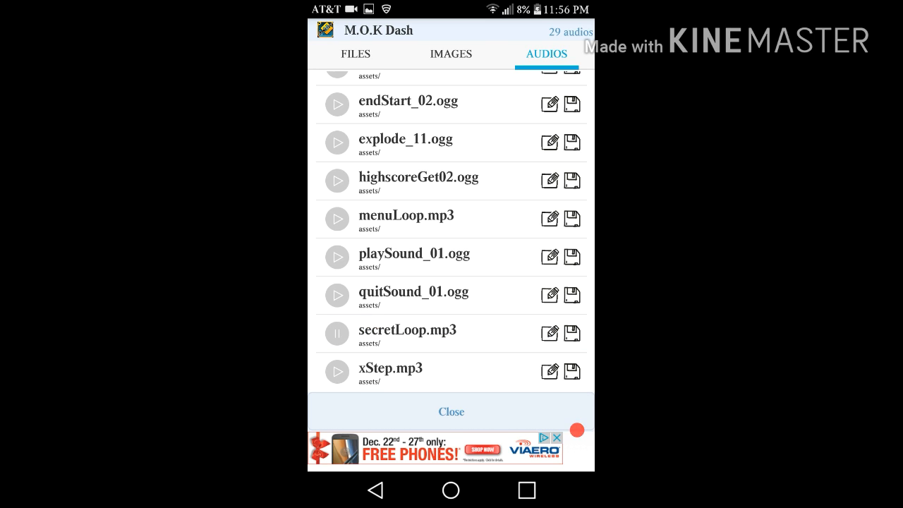
left_click(336, 333)
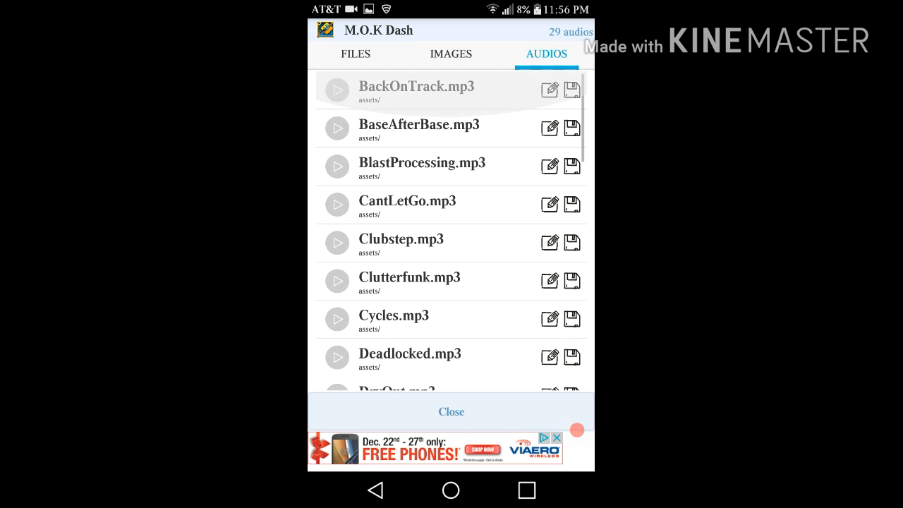
scroll("down", 3)
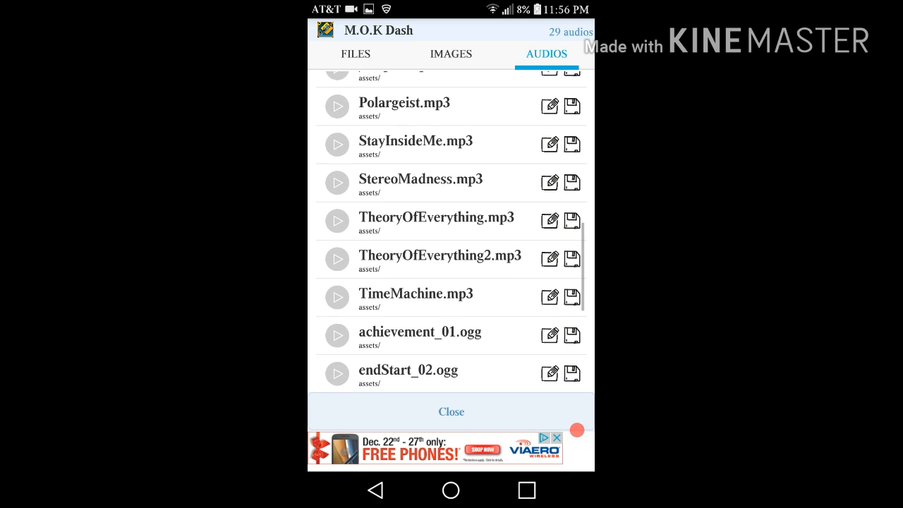